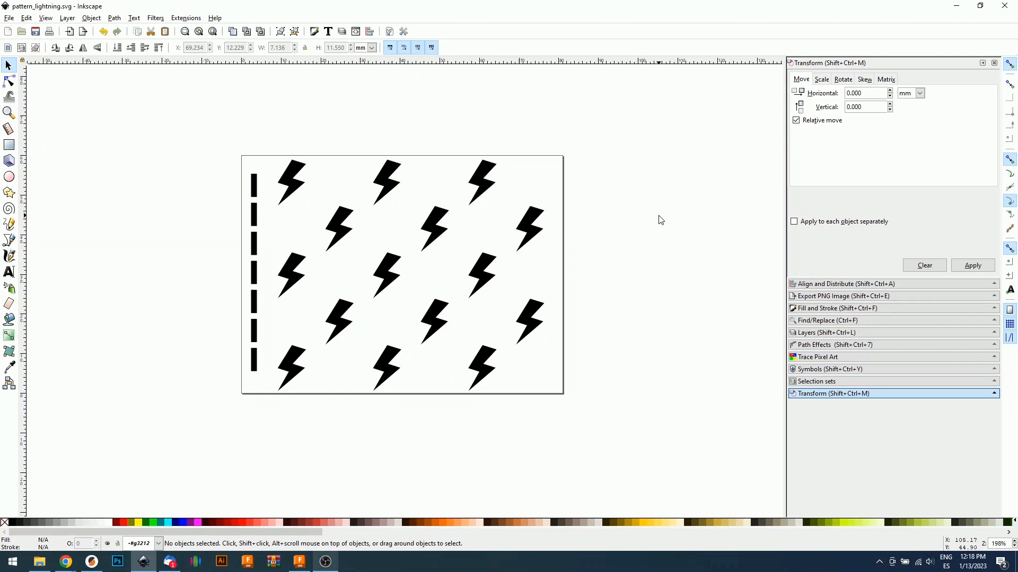
mouse_move(597, 249)
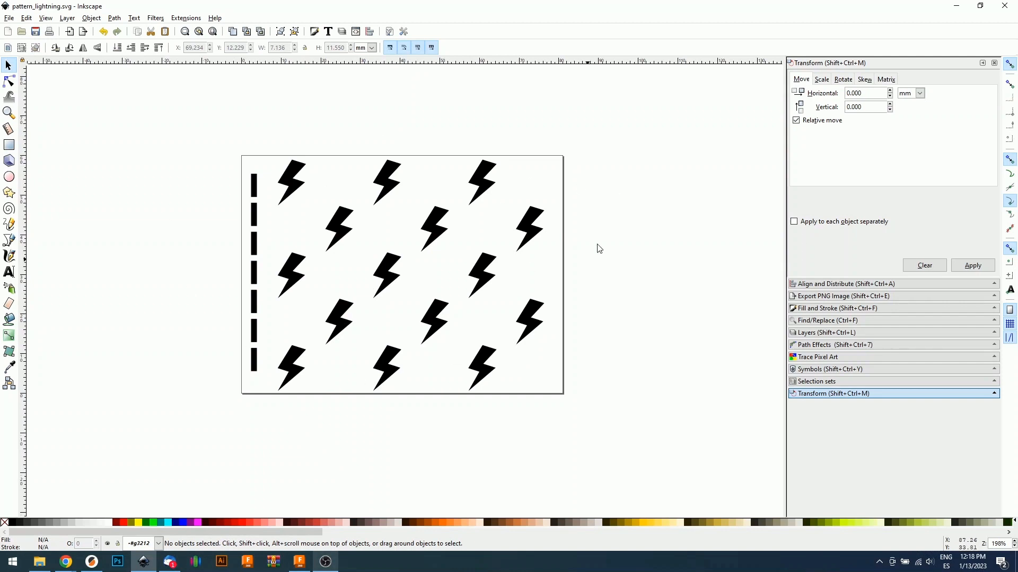
mouse_move(513, 327)
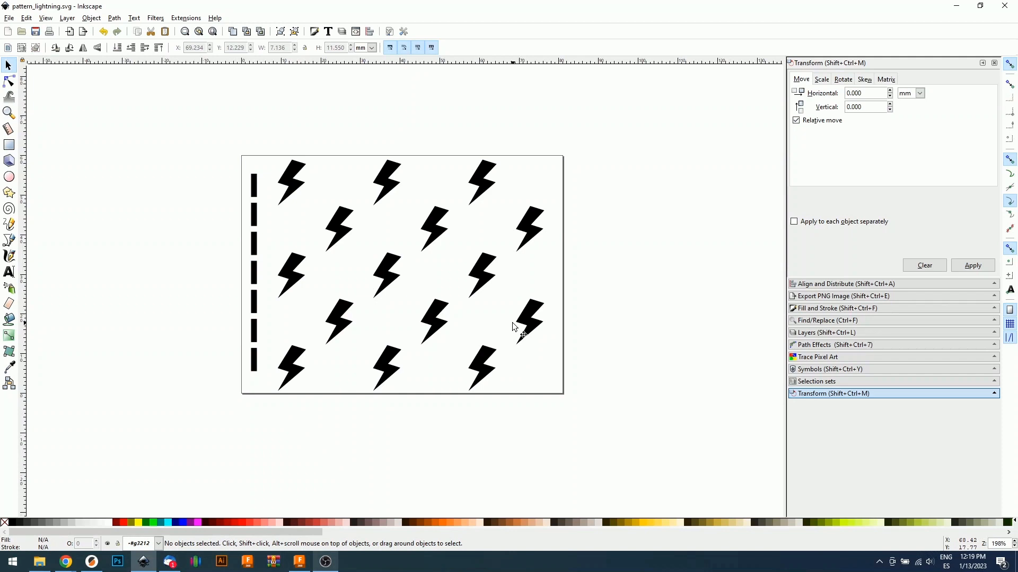
mouse_move(439, 310)
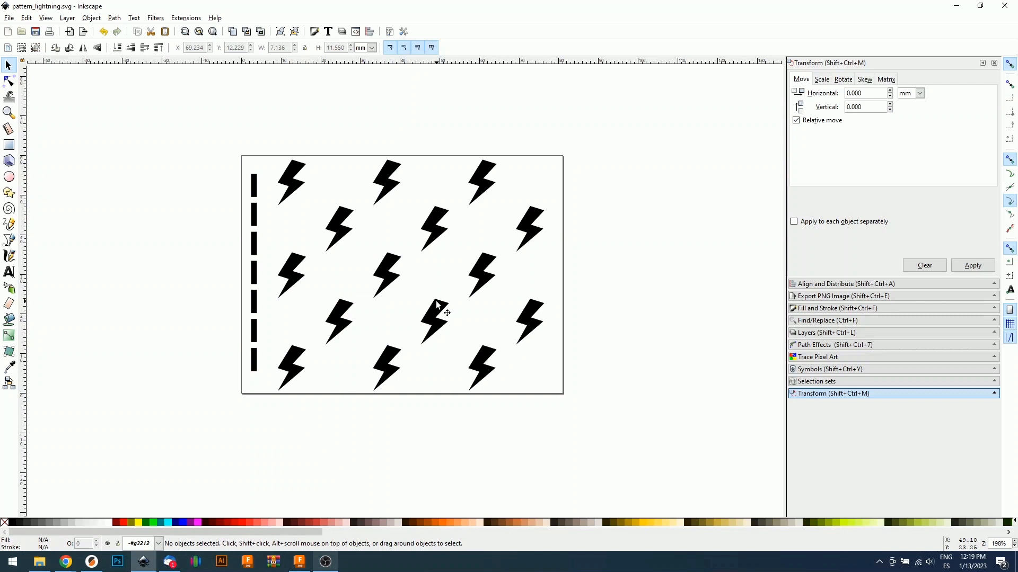
mouse_move(426, 342)
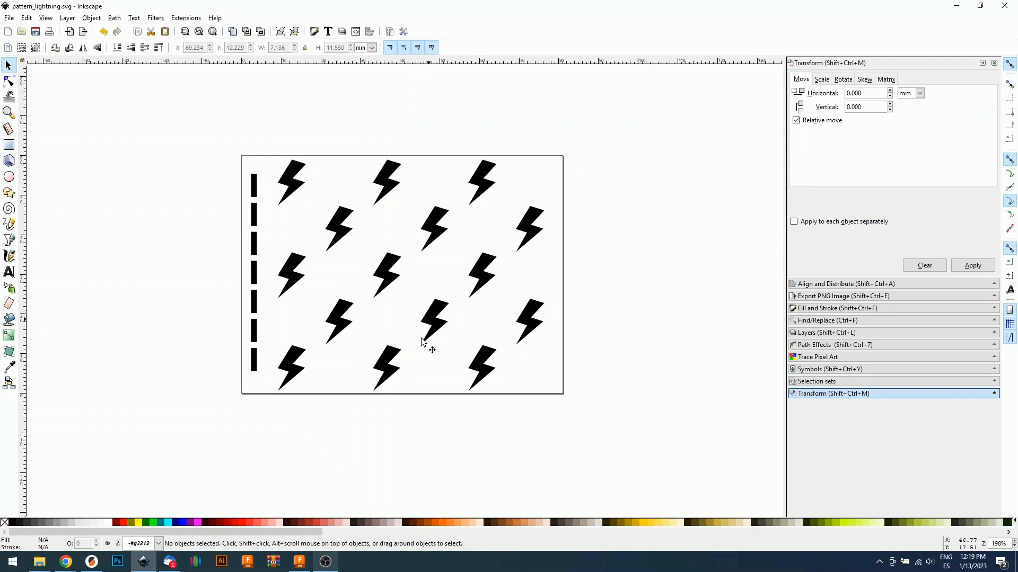
mouse_move(368, 452)
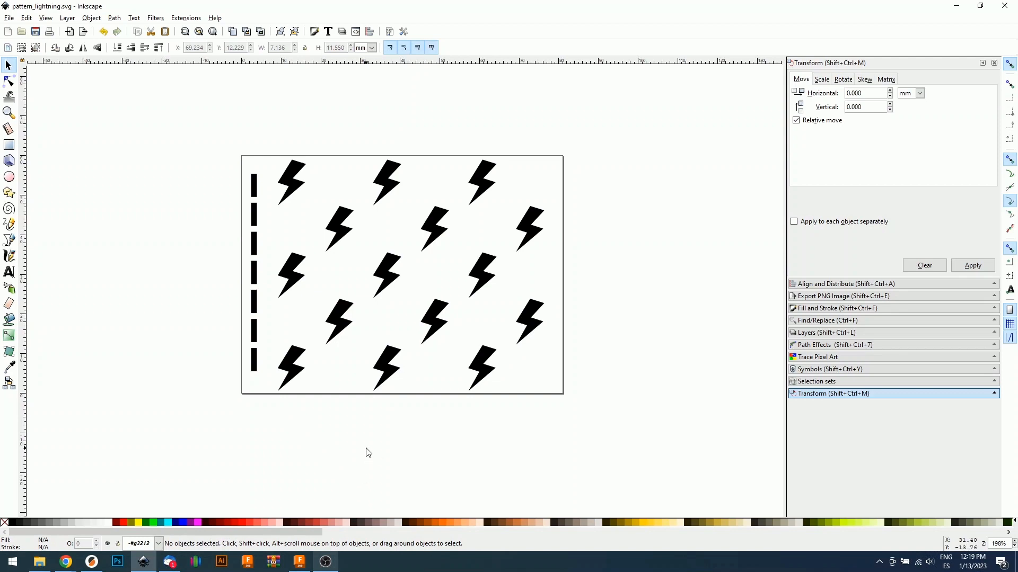
Switch to the roller design and edit the Step 1 - Design sketch from the Browser
click(298, 562)
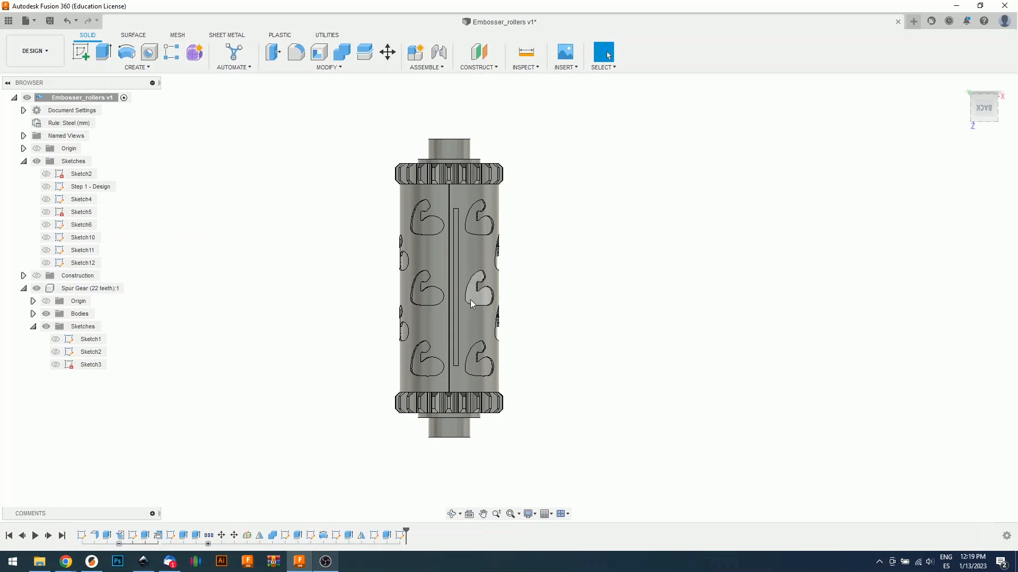
mouse_move(218, 315)
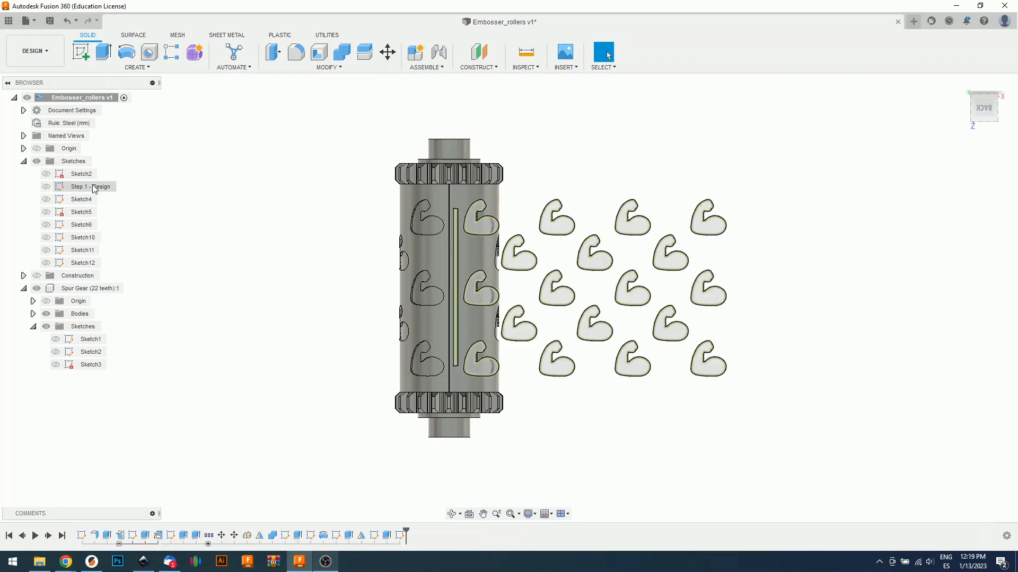
right_click(90, 186)
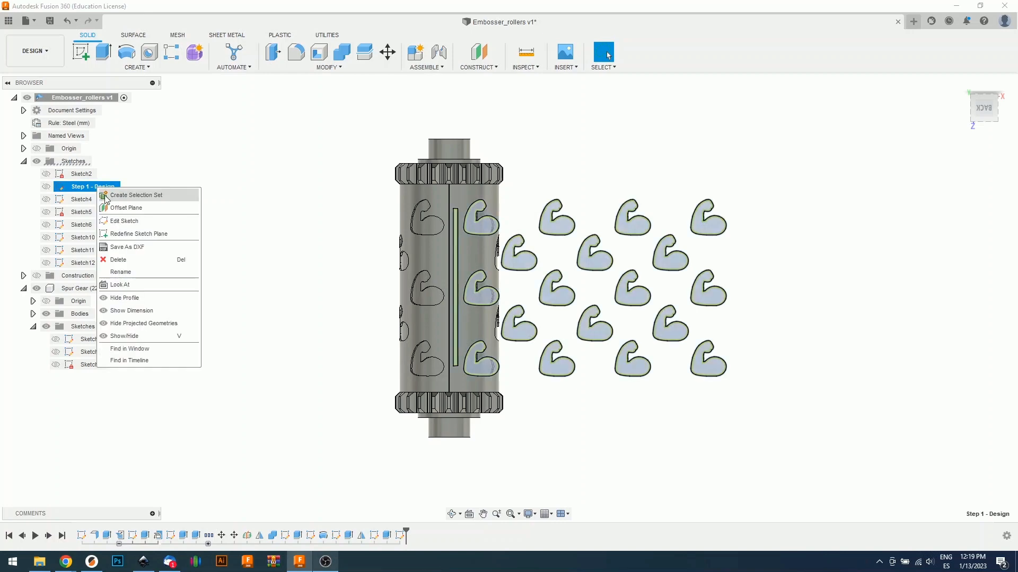
click(123, 221)
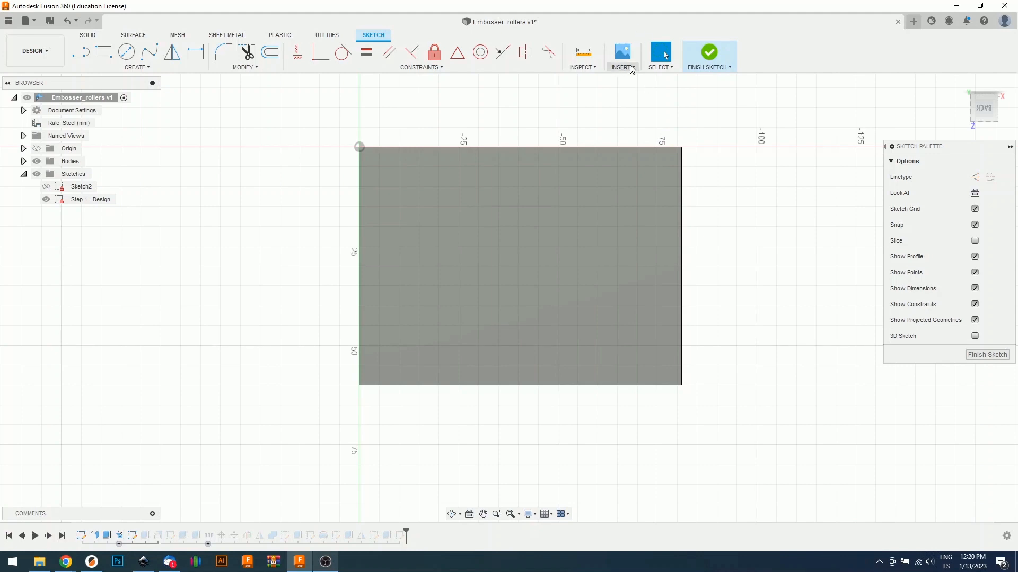
Insert pattern_lightning.svg from Documents into the sketch's rectangle
click(621, 55)
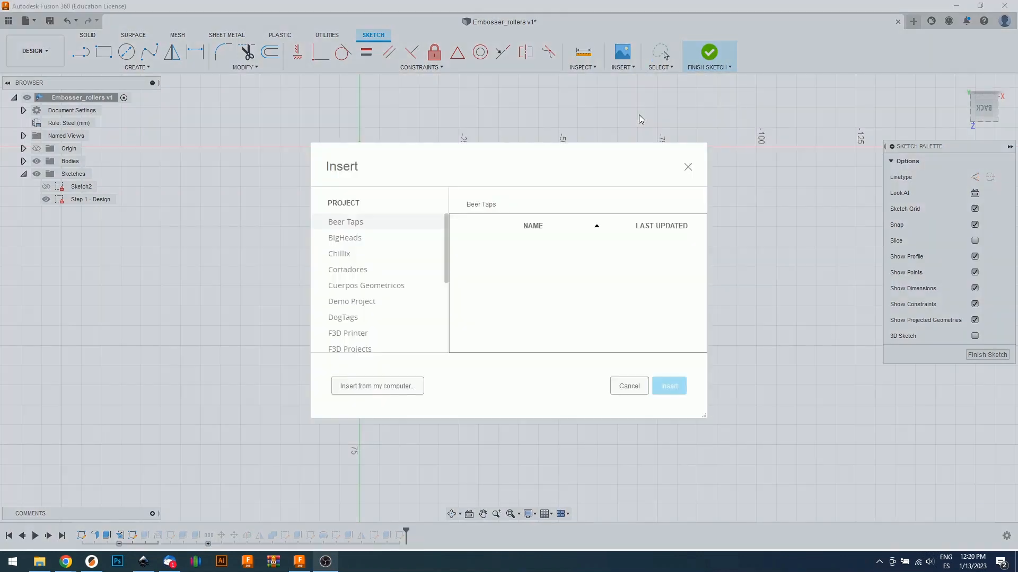
click(376, 385)
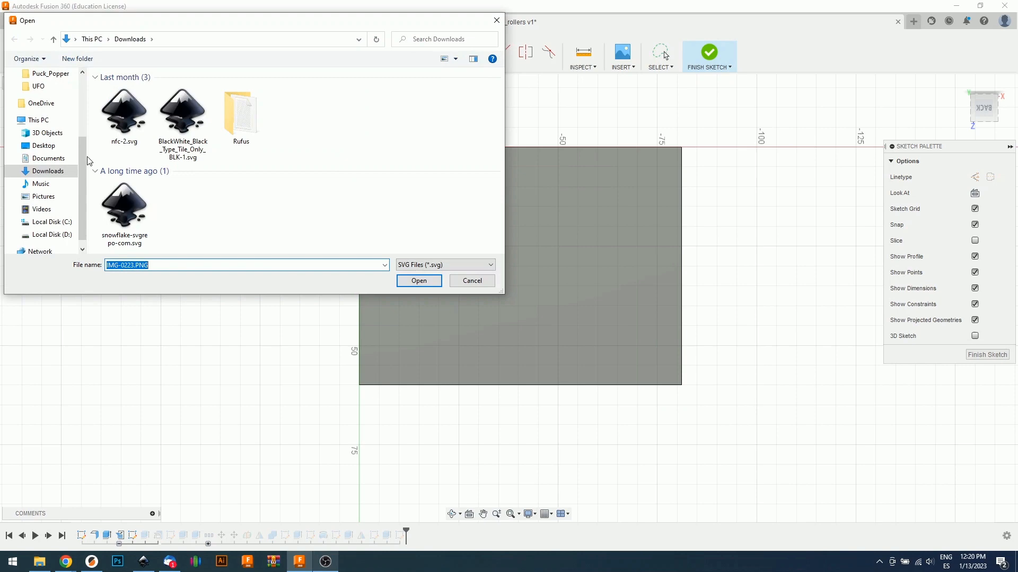
click(48, 158)
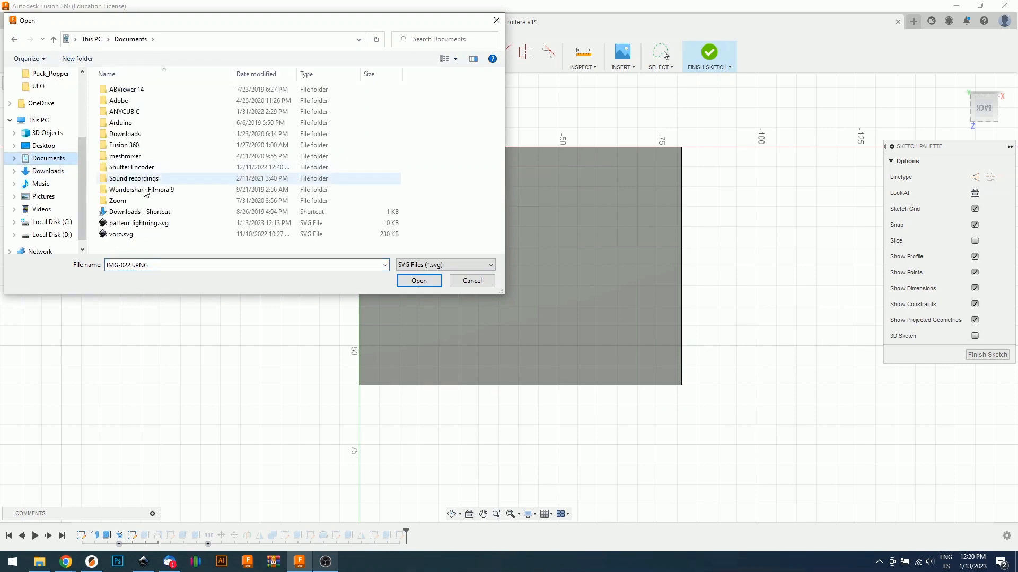
click(138, 222)
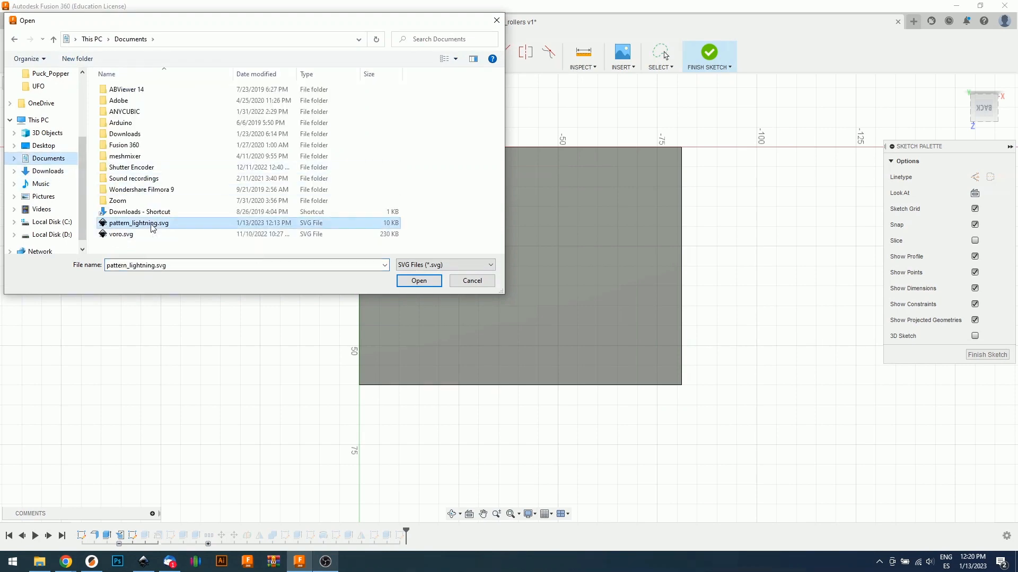
click(418, 280)
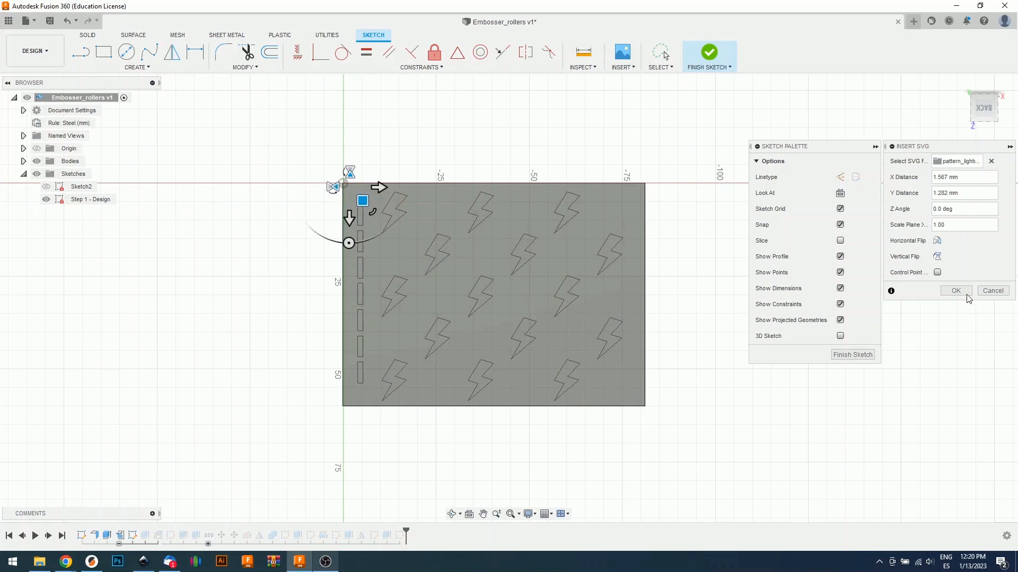
click(954, 290)
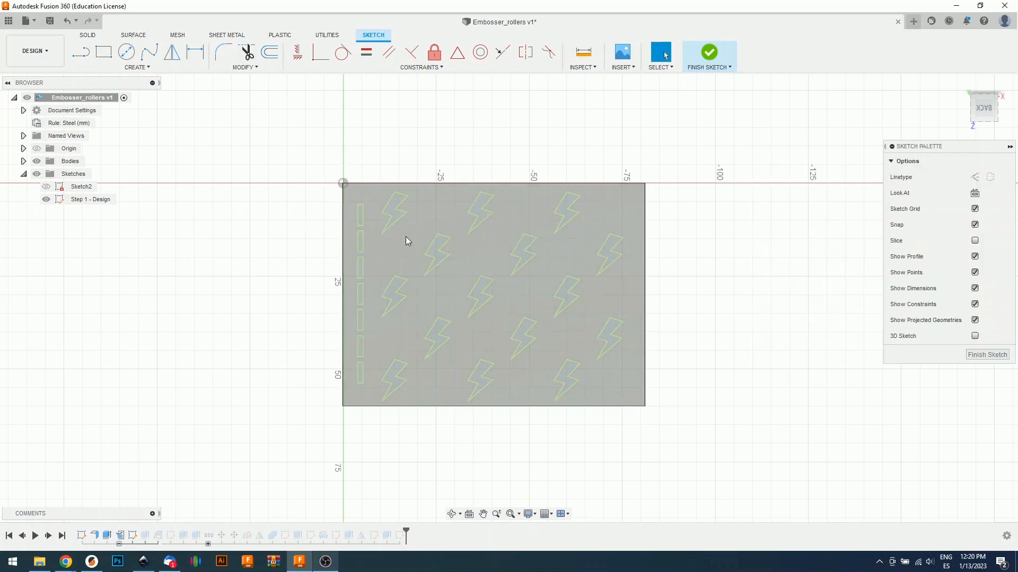
mouse_move(377, 211)
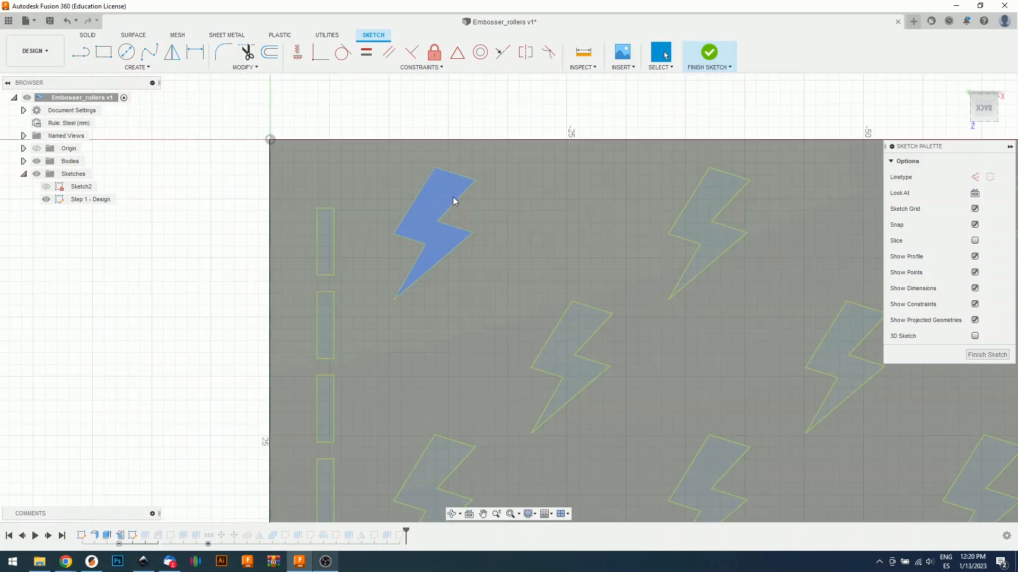
click(522, 328)
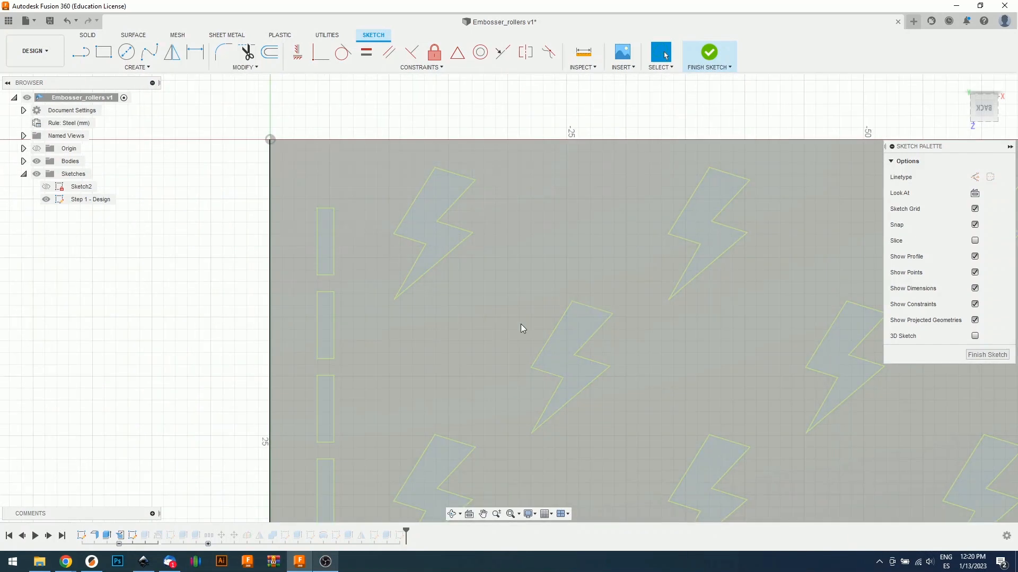
click(325, 241)
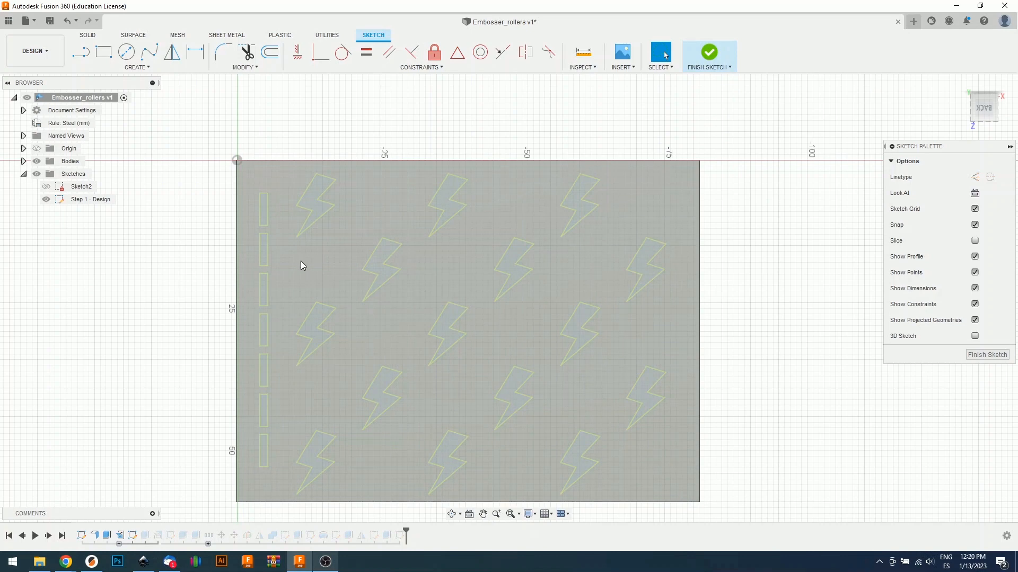
mouse_move(300, 186)
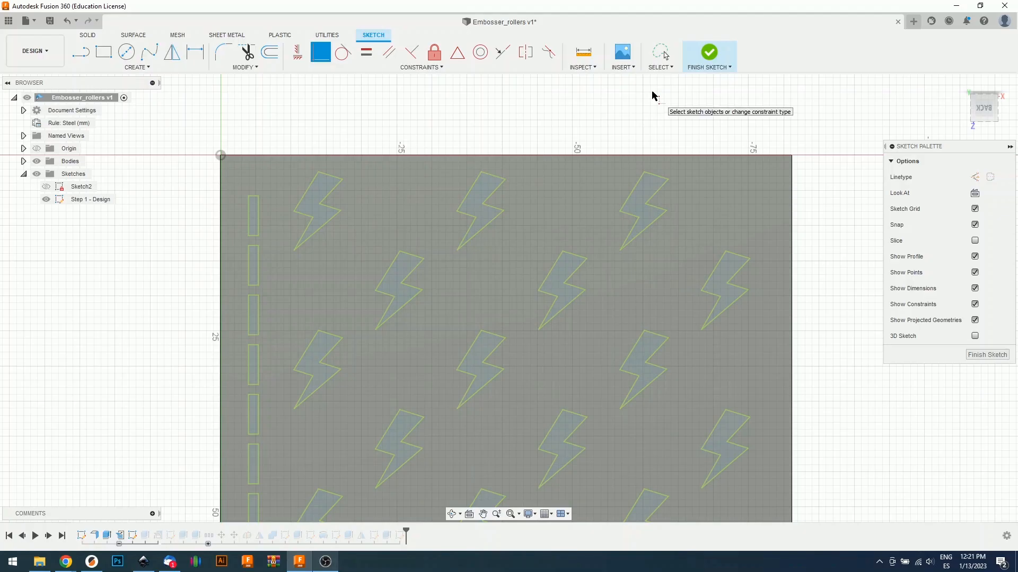
mouse_move(268, 52)
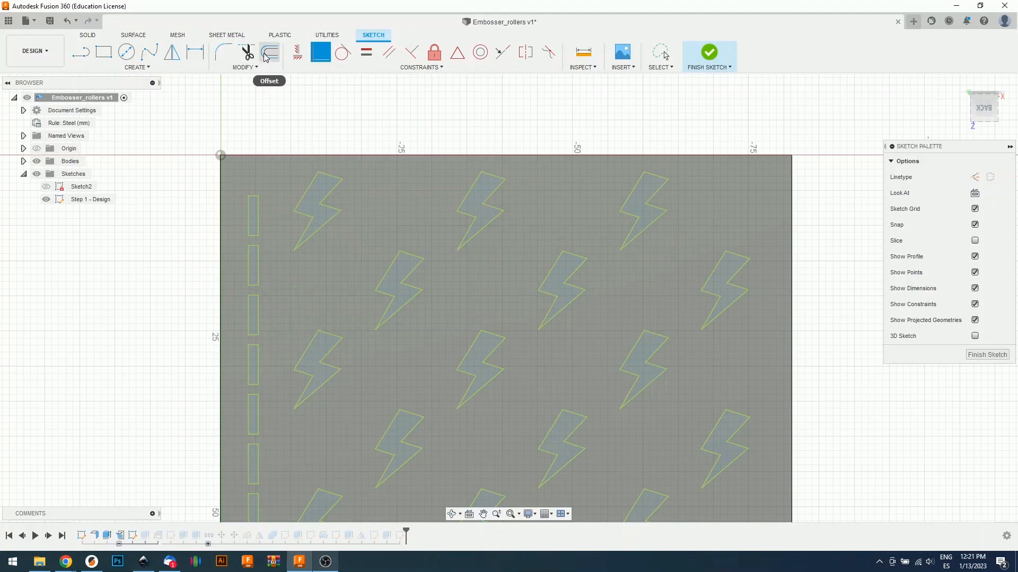
mouse_move(269, 53)
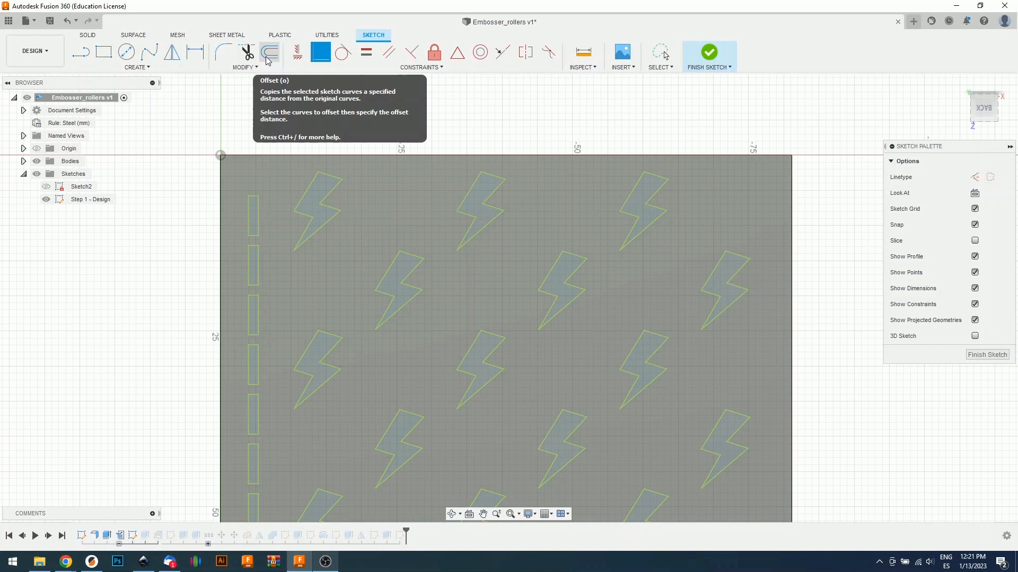
Offset the lightning bolt and slot outlines inward by 1.00 mm
click(269, 52)
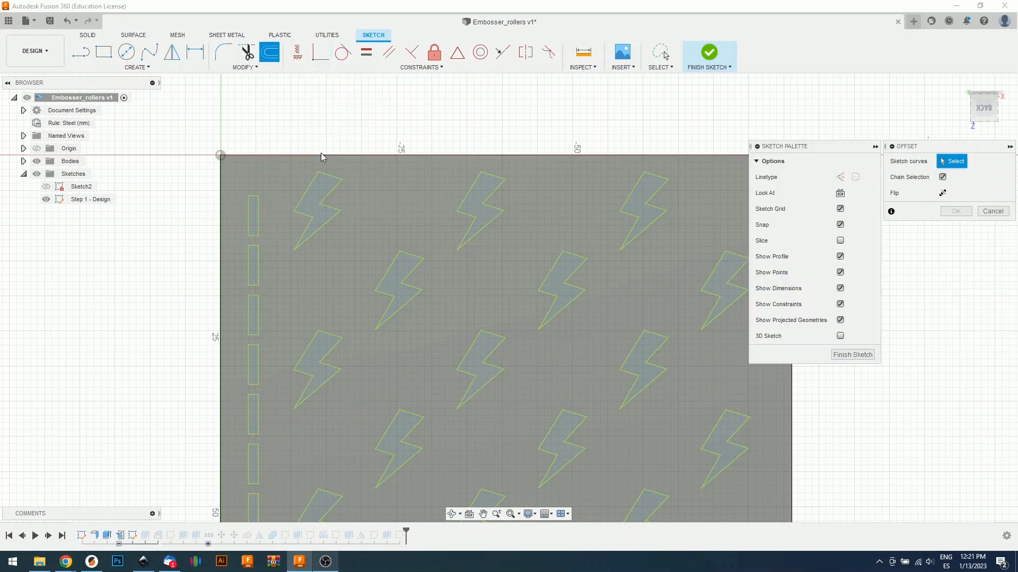
click(318, 214)
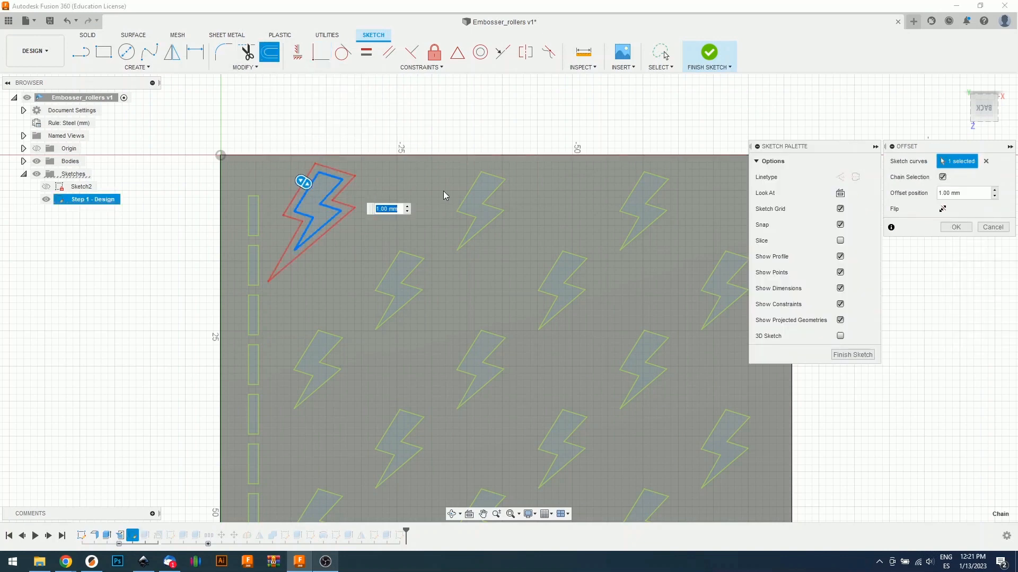
mouse_move(444, 196)
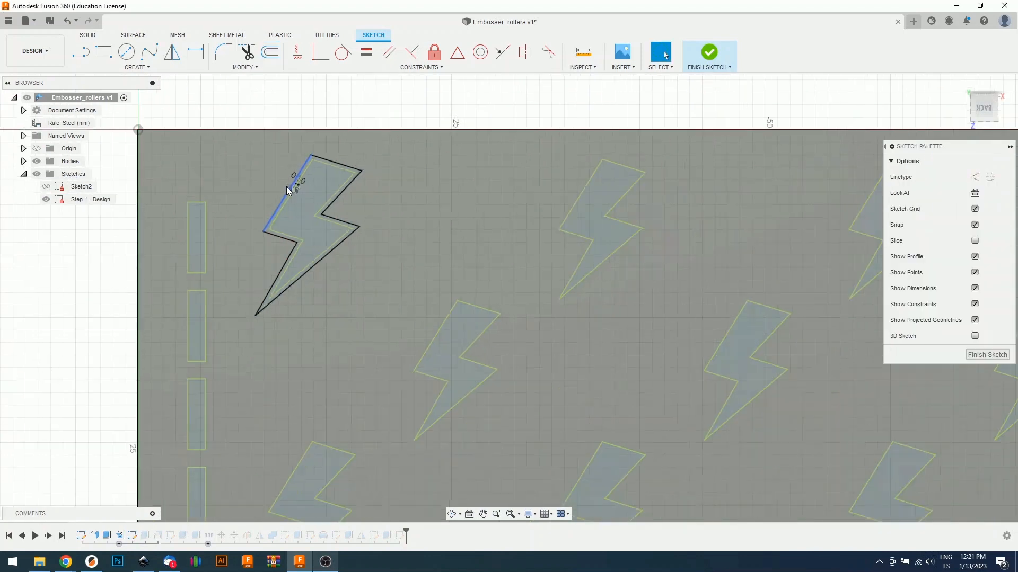
scroll(down, 3)
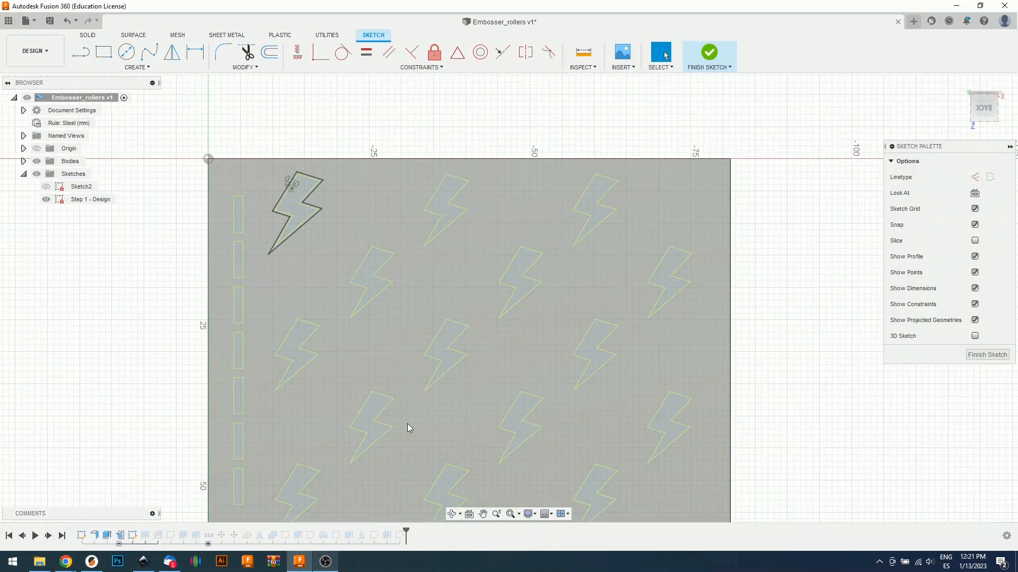
mouse_move(419, 263)
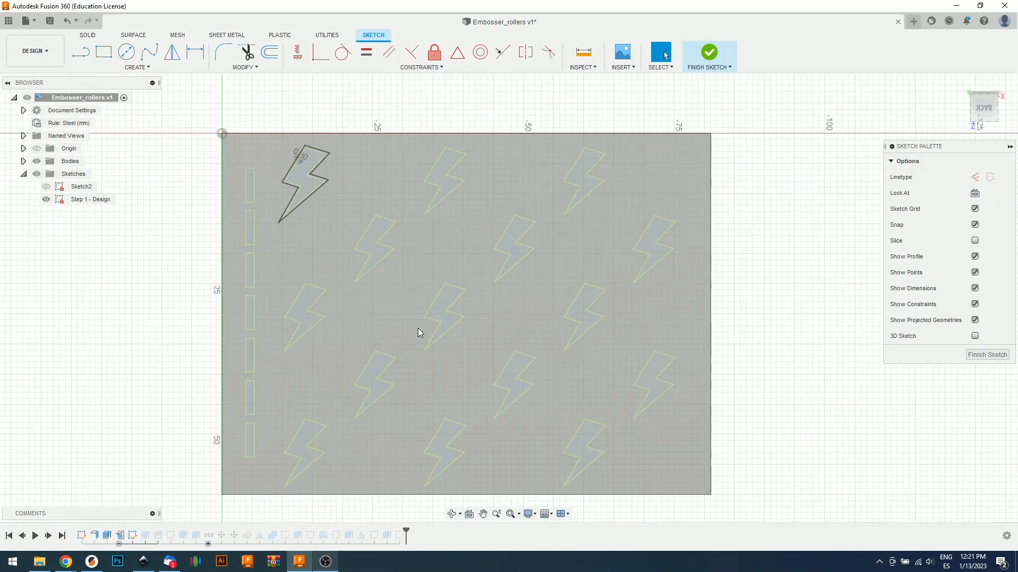
click(269, 52)
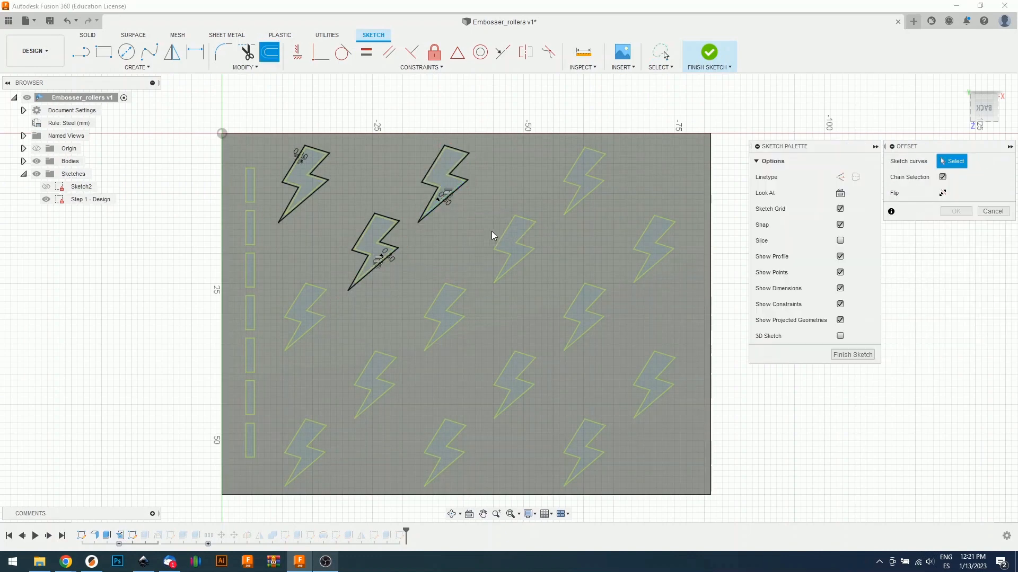
click(653, 386)
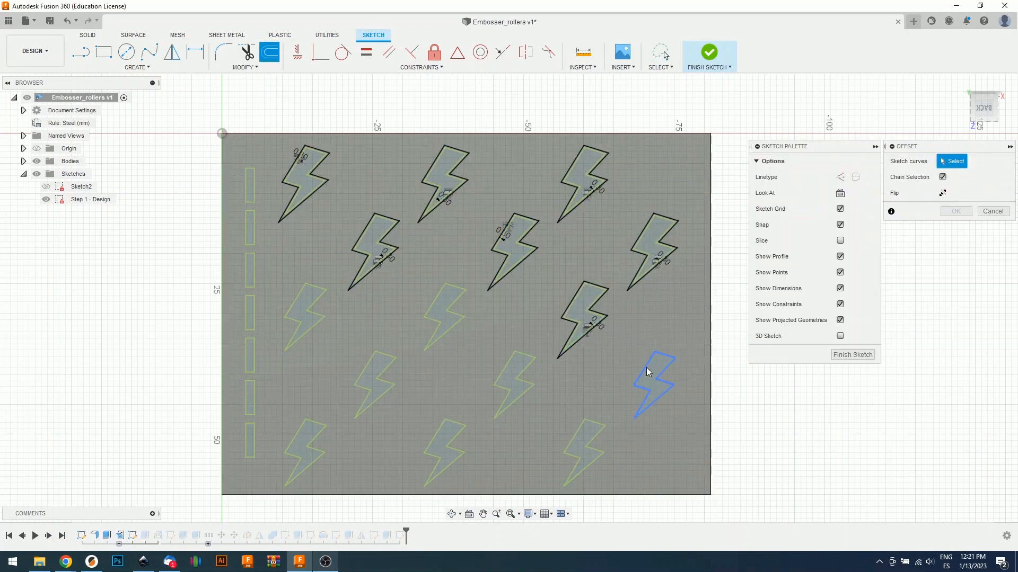
click(448, 318)
text(0)
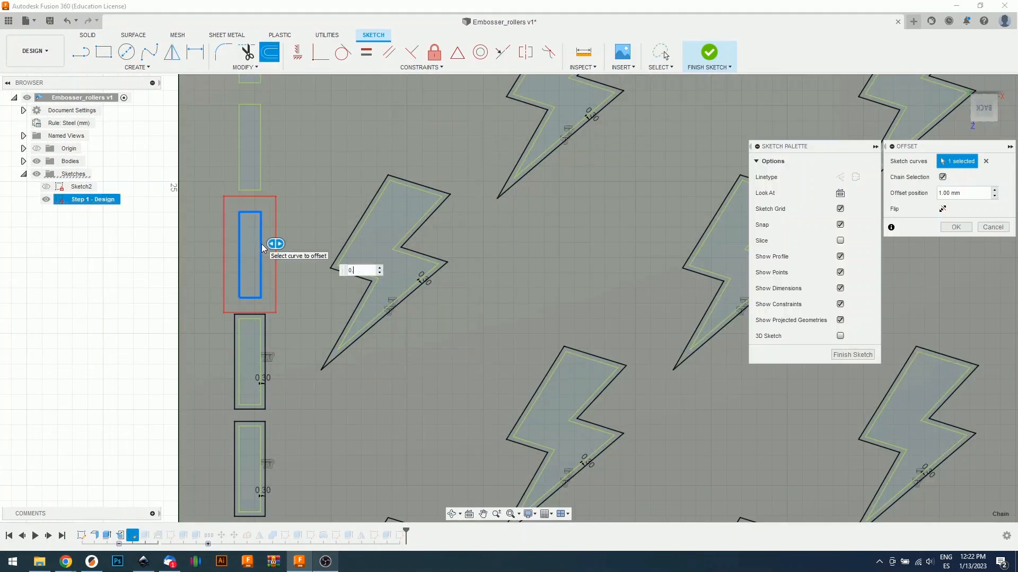
click(991, 226)
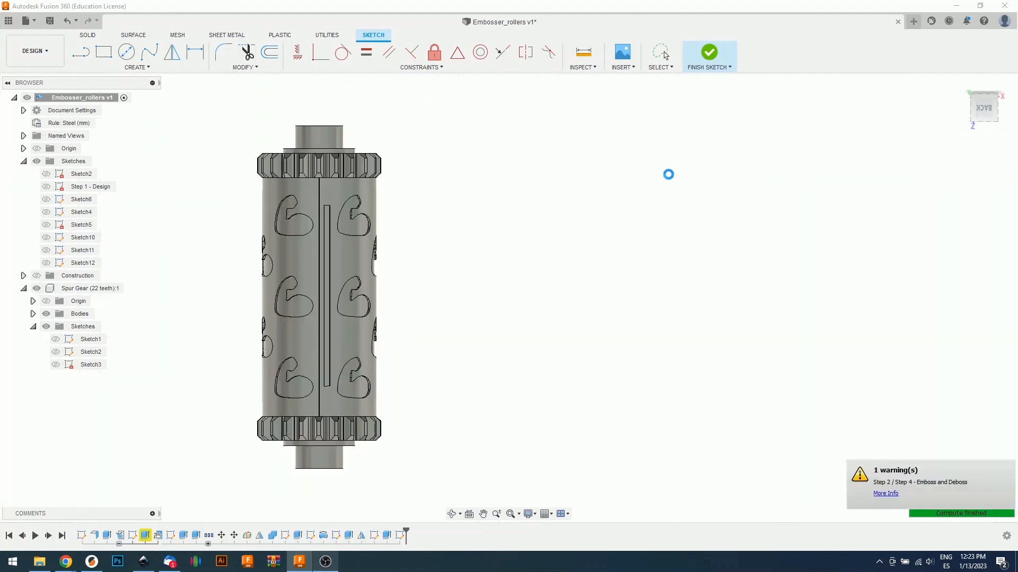
Finish the sketch and return to the roller model
click(708, 52)
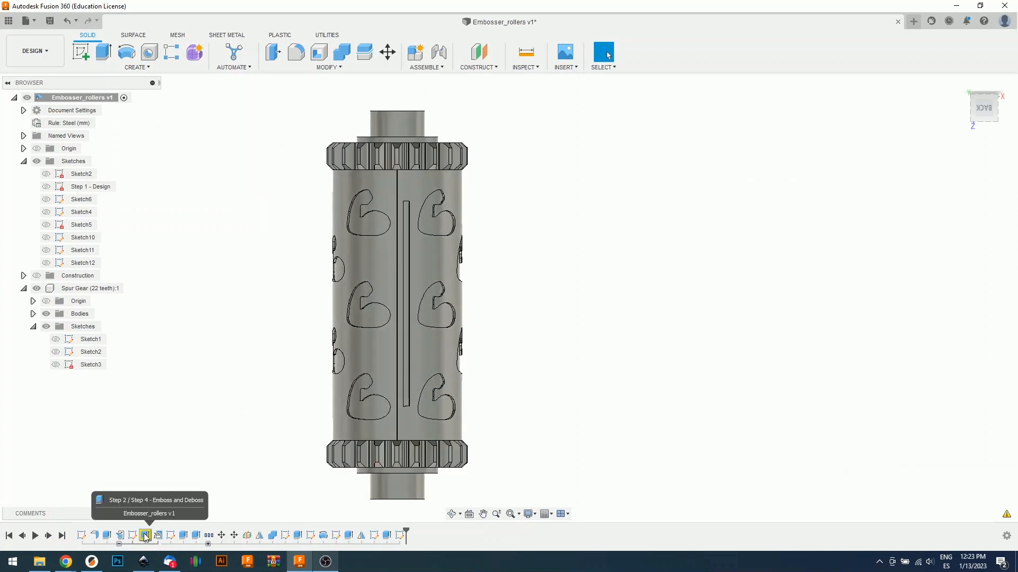
Rebuild the Emboss feature from 22 bolt and slot profiles as a 0.50 mm Join
right_click(144, 535)
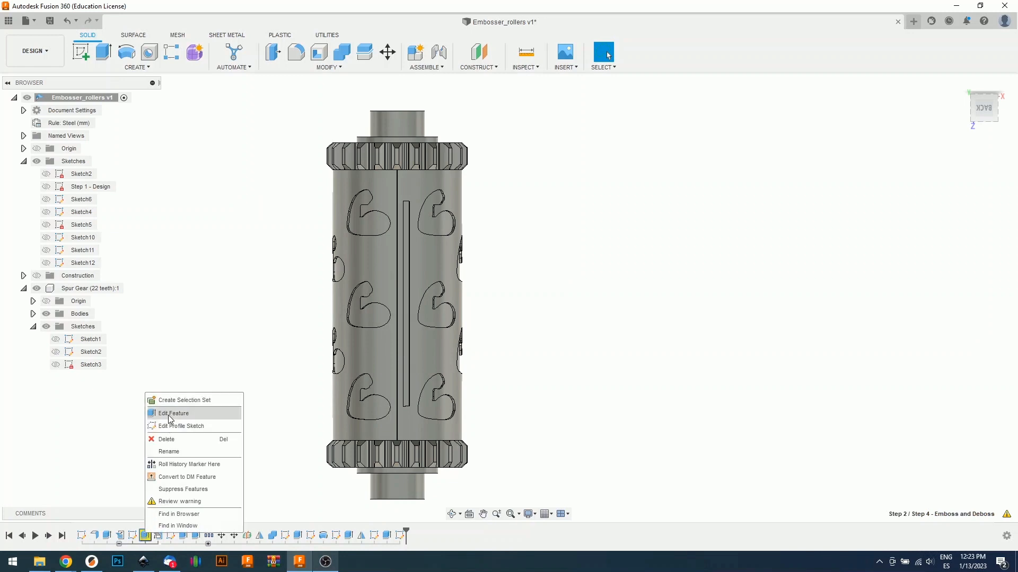
click(173, 414)
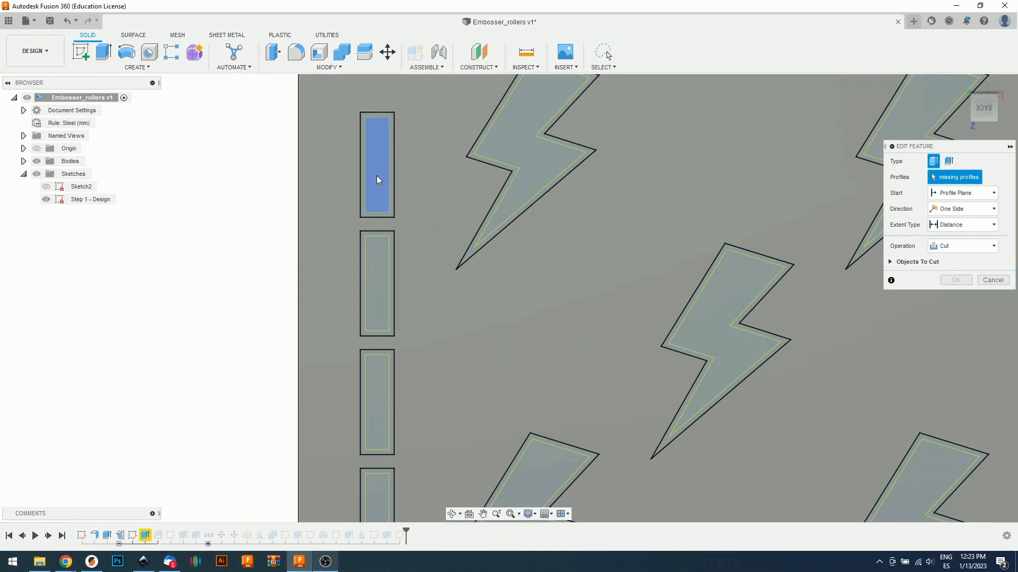
click(512, 143)
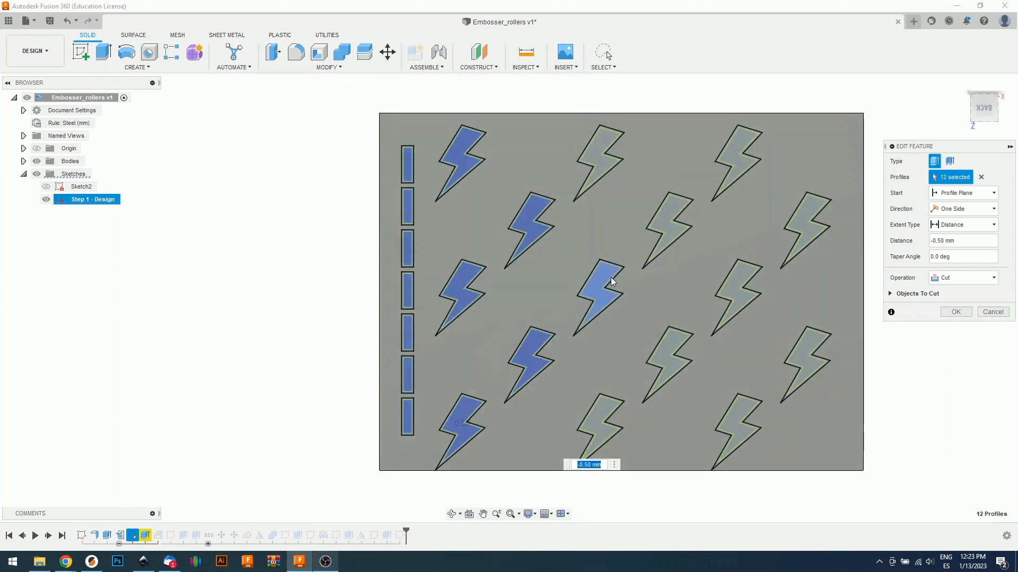
click(668, 214)
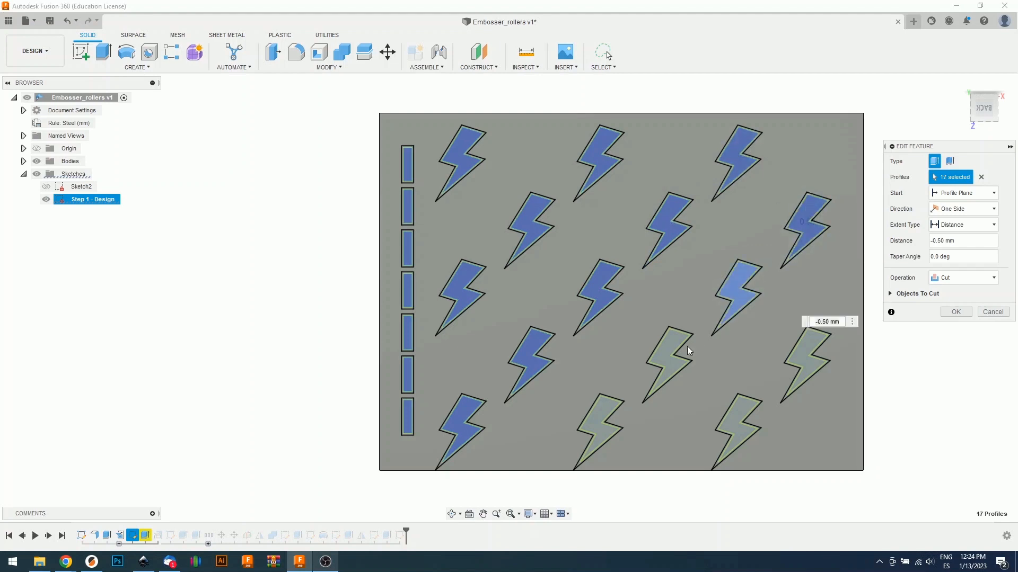
click(799, 359)
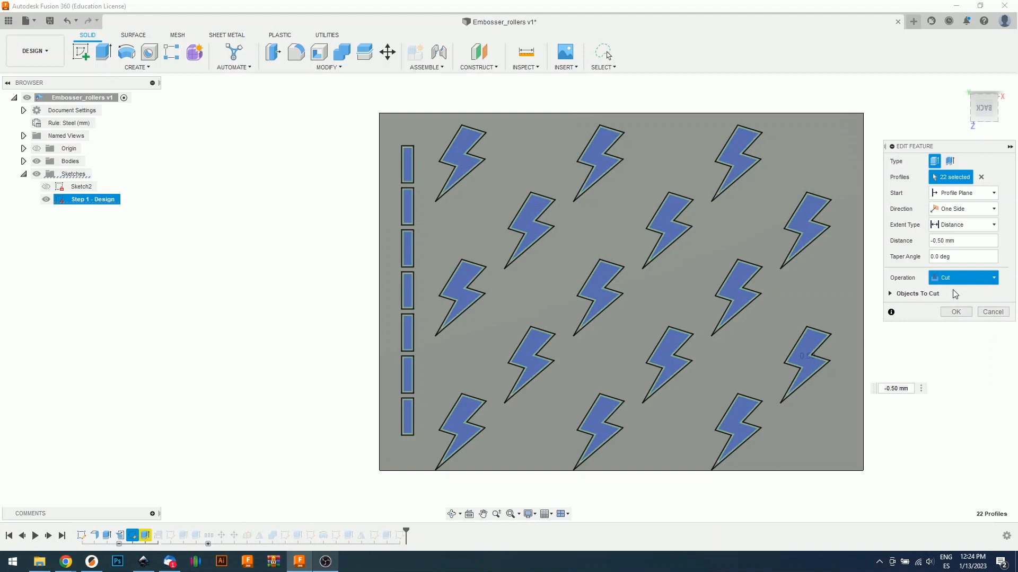
click(962, 278)
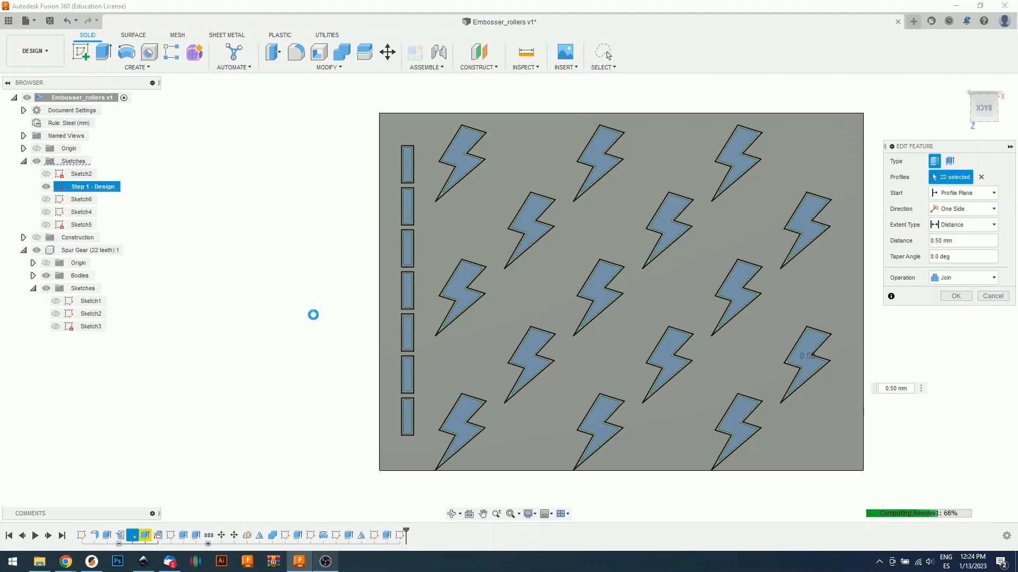
click(954, 296)
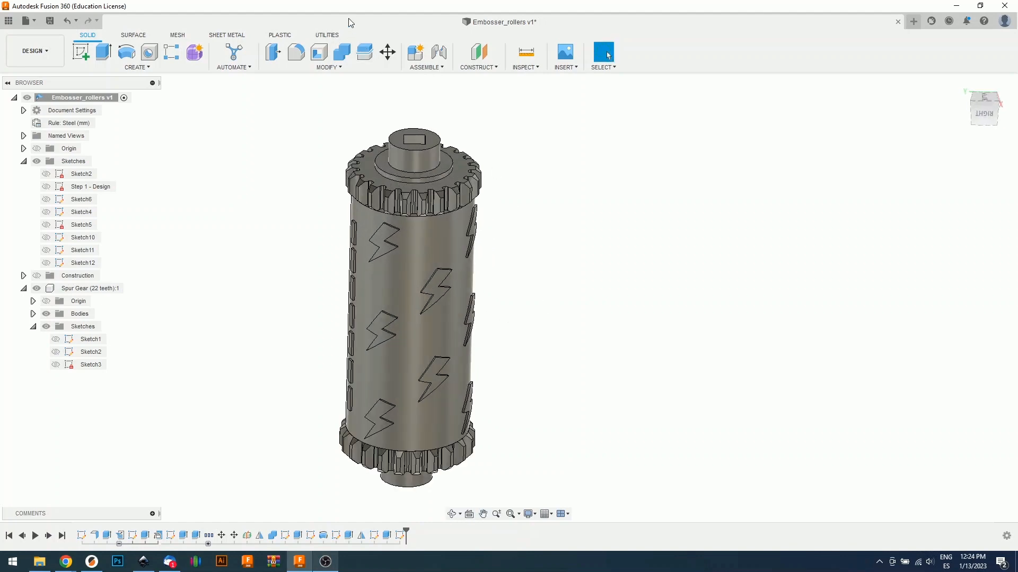
Set up a 3D Print export of the roller body as binary STL, without the print utility
click(327, 35)
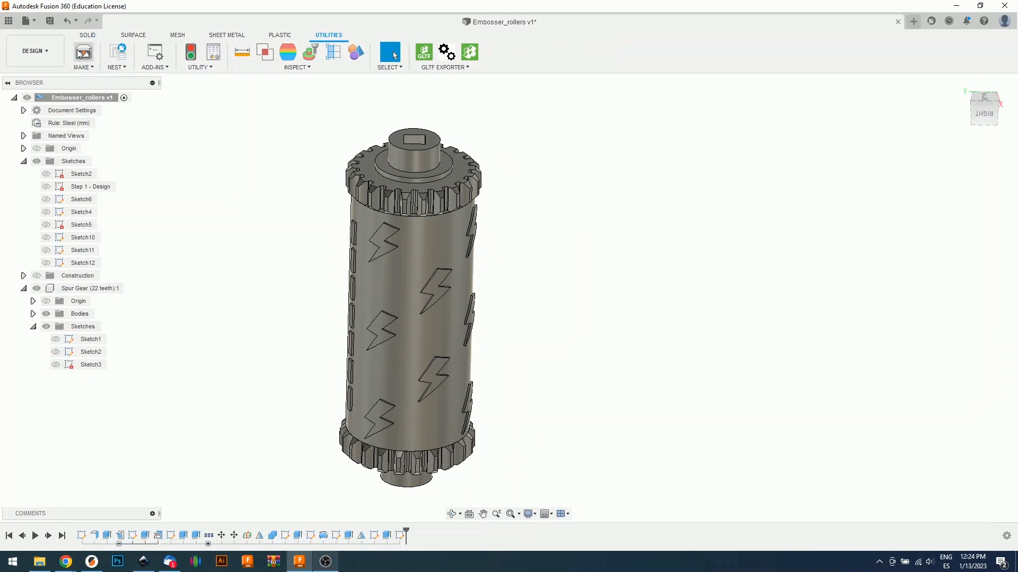
click(83, 52)
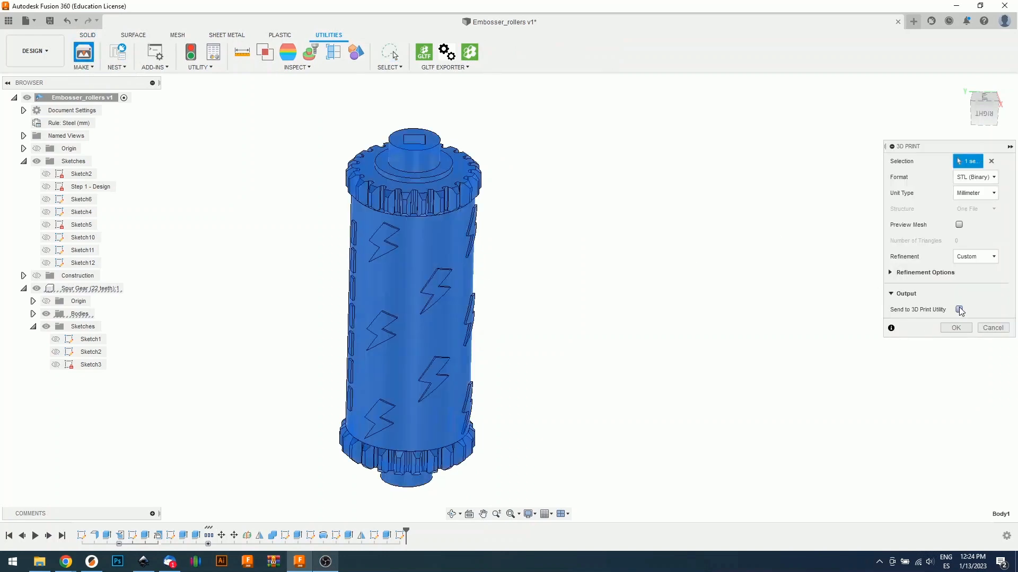
click(959, 310)
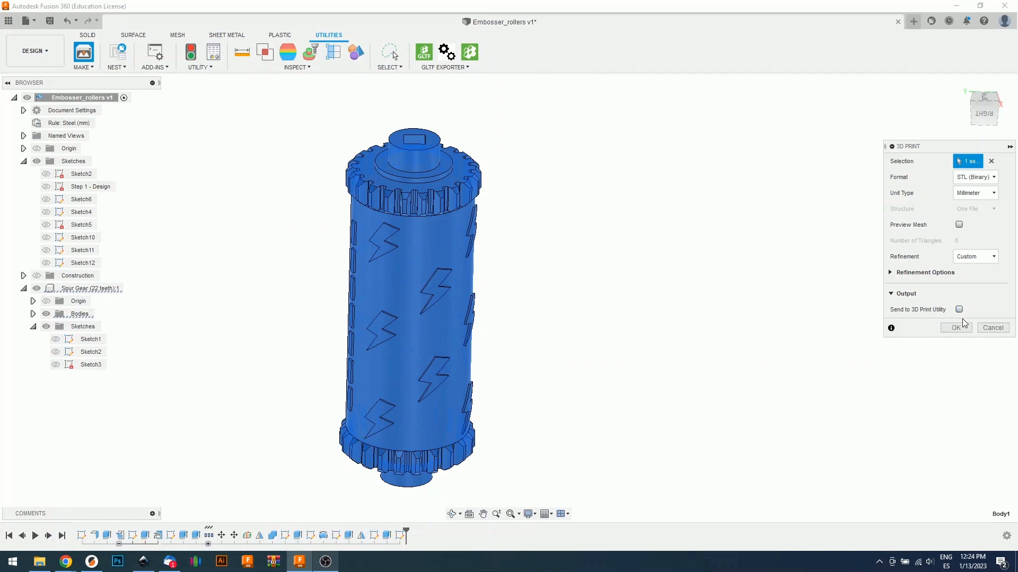
click(954, 327)
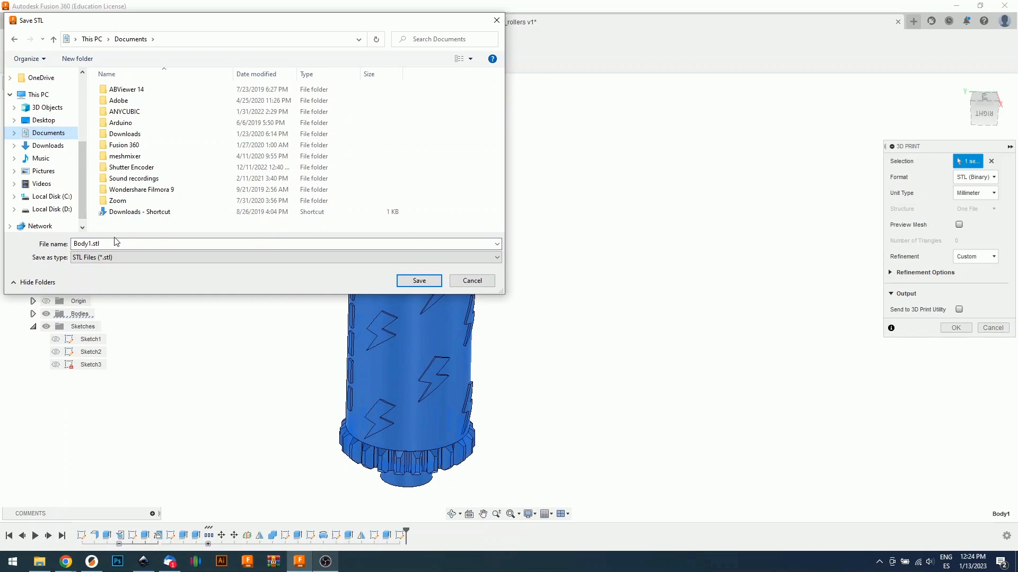
Save the STL as 'roller' in Documents and clear the body selection
text(roller)
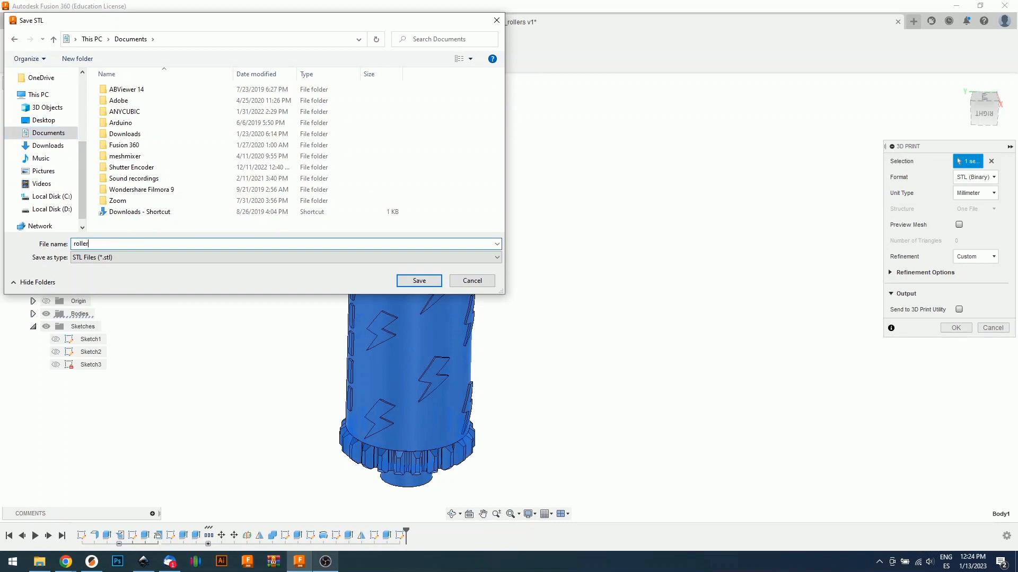
click(418, 281)
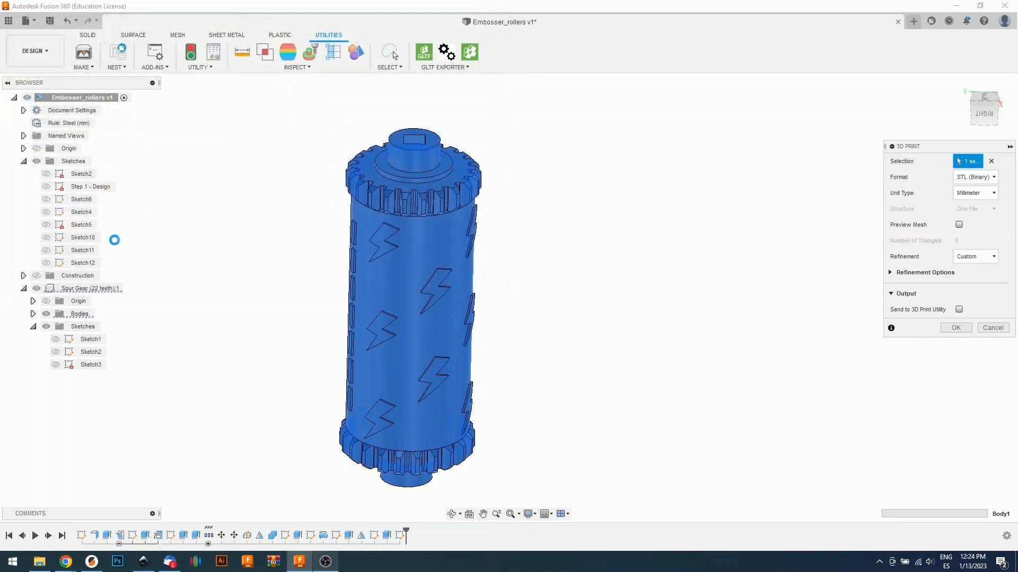
click(992, 327)
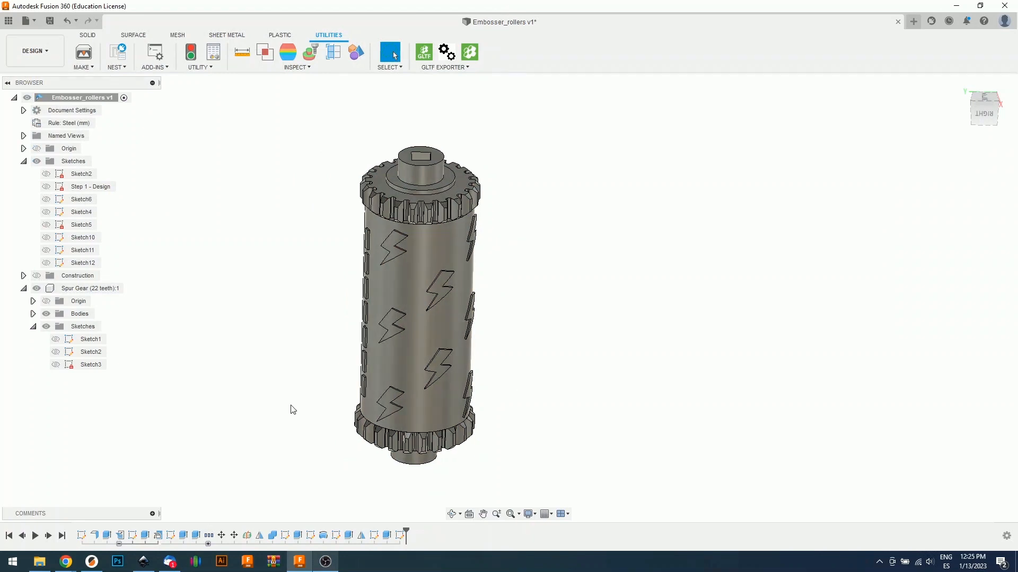
mouse_move(148, 558)
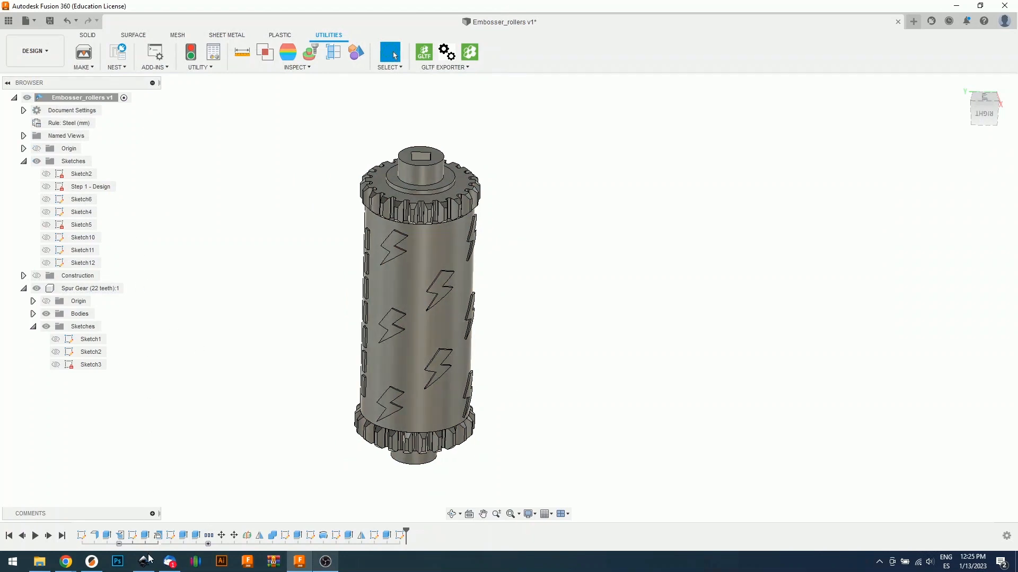
mouse_move(146, 535)
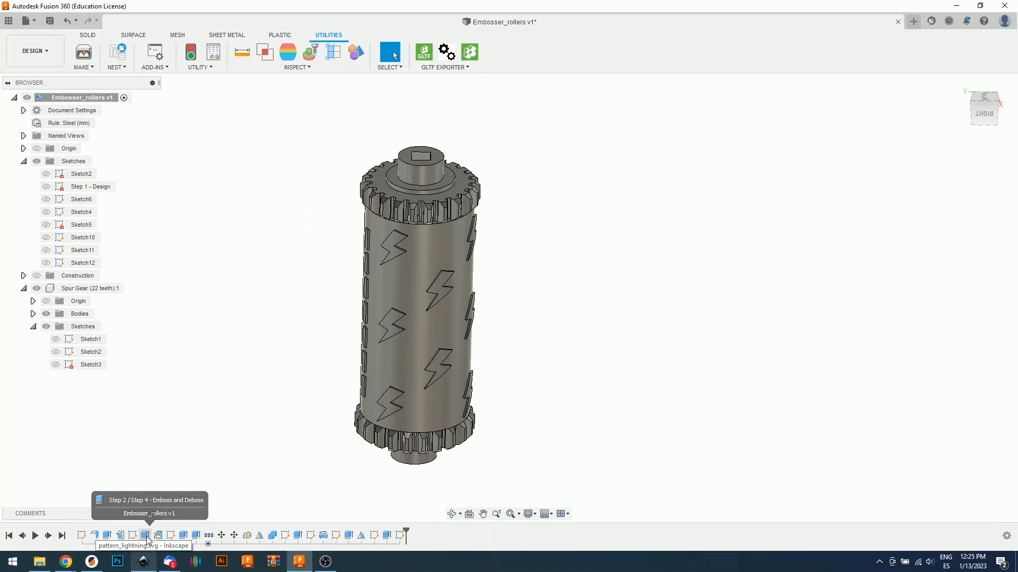
mouse_move(148, 535)
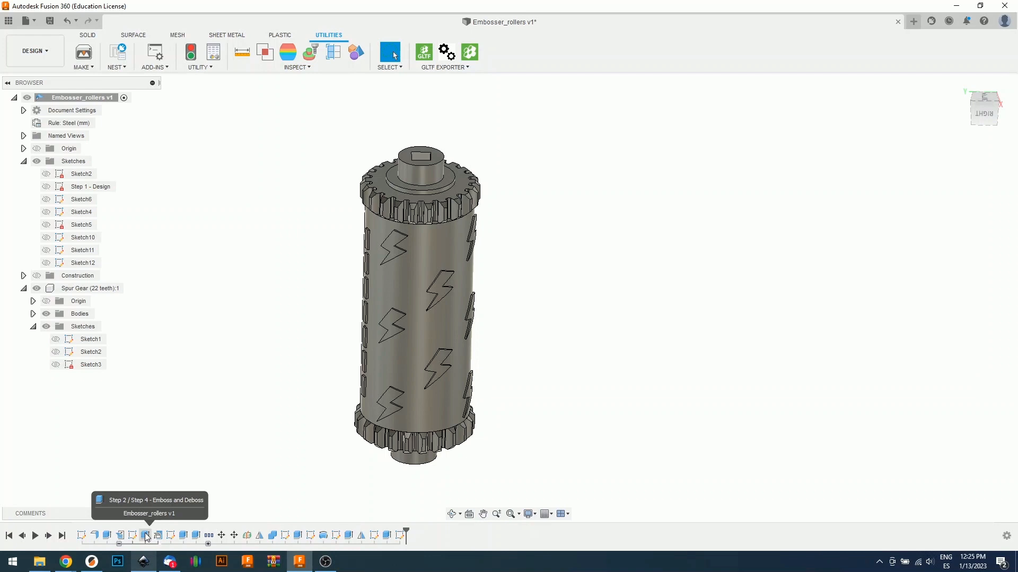
Edit the Emboss and Deboss feature from the timeline again
right_click(145, 535)
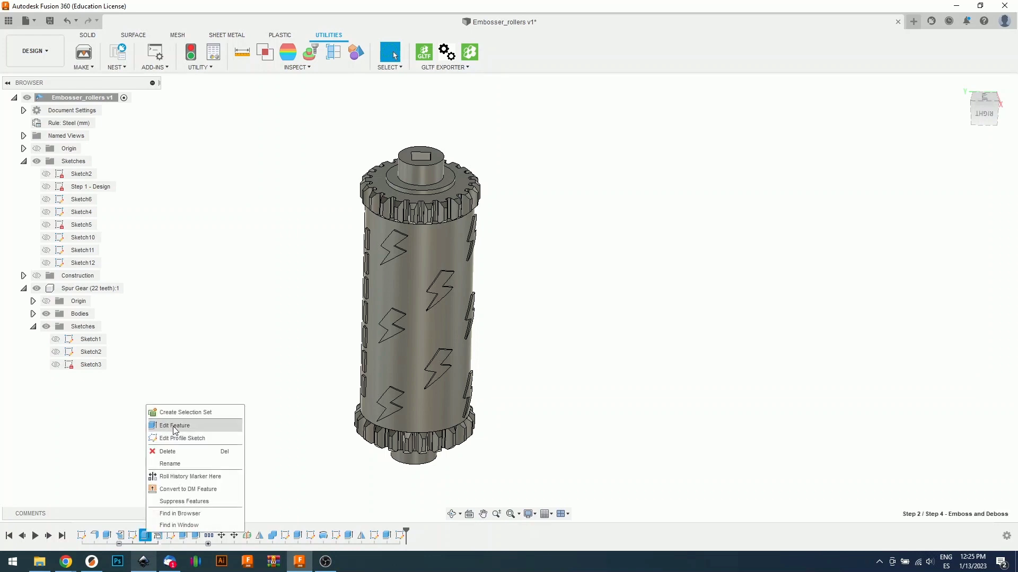
click(174, 425)
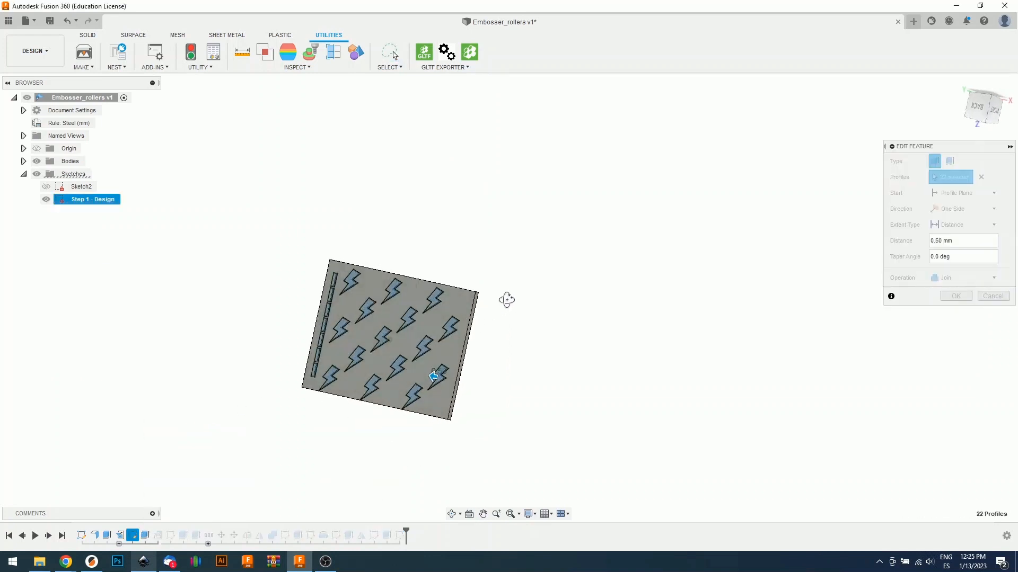
Switch the emboss to Cut all 44 profiles at -0.50 mm
click(432, 375)
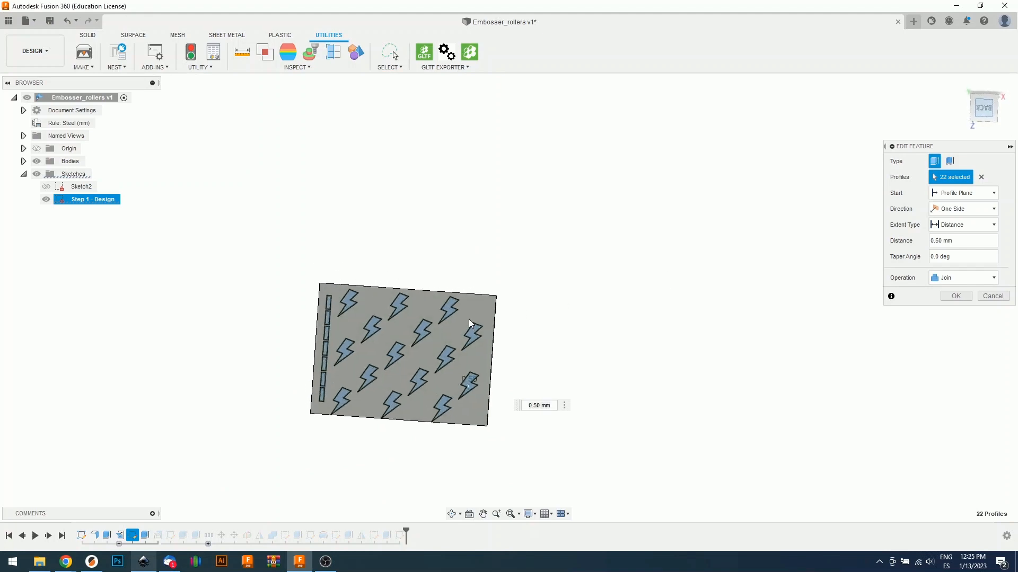
scroll(up, 3)
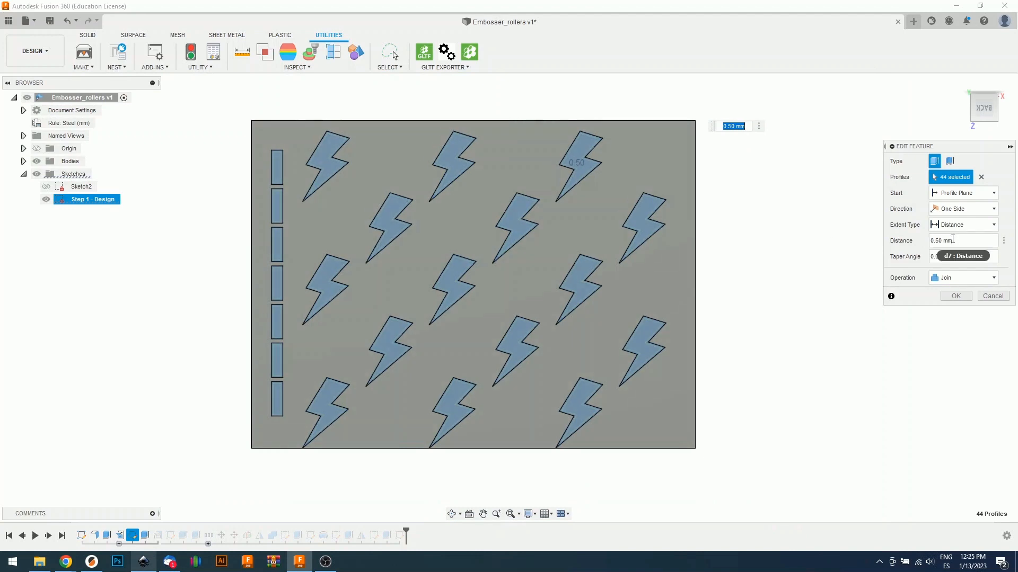
click(963, 278)
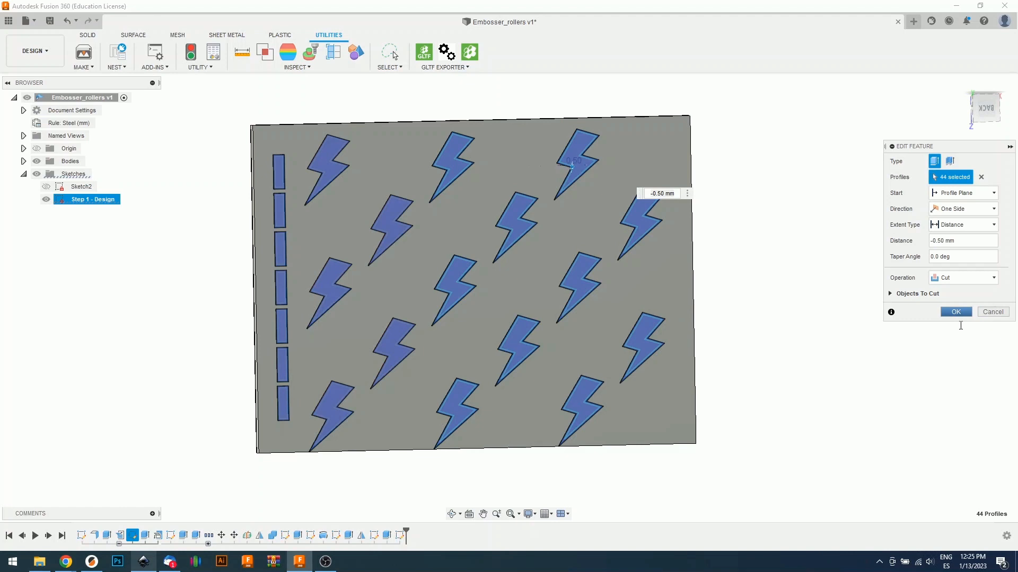
click(955, 311)
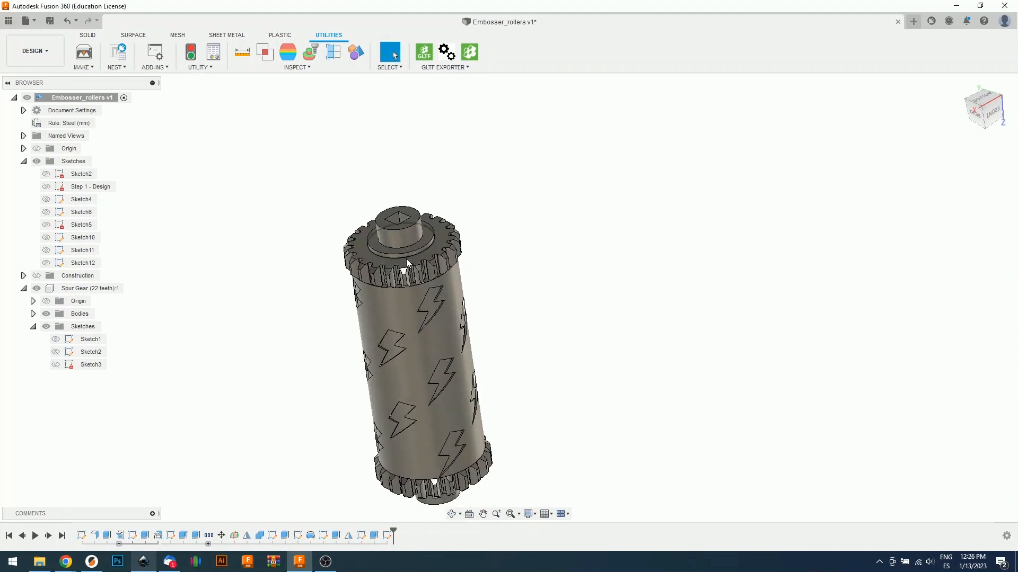
mouse_move(83, 53)
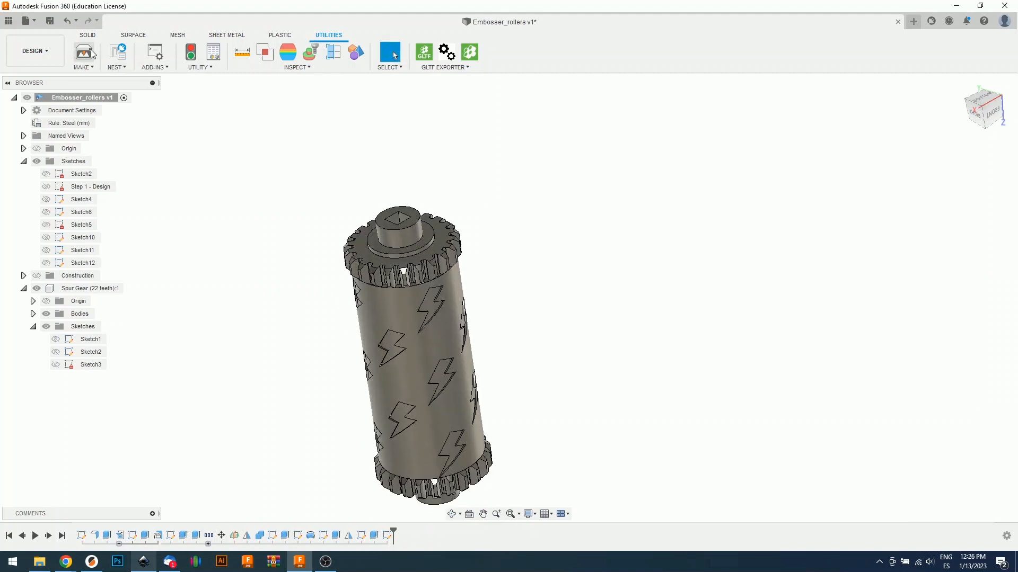
Start a 3D Print export of the recessed-bolt roller
click(84, 52)
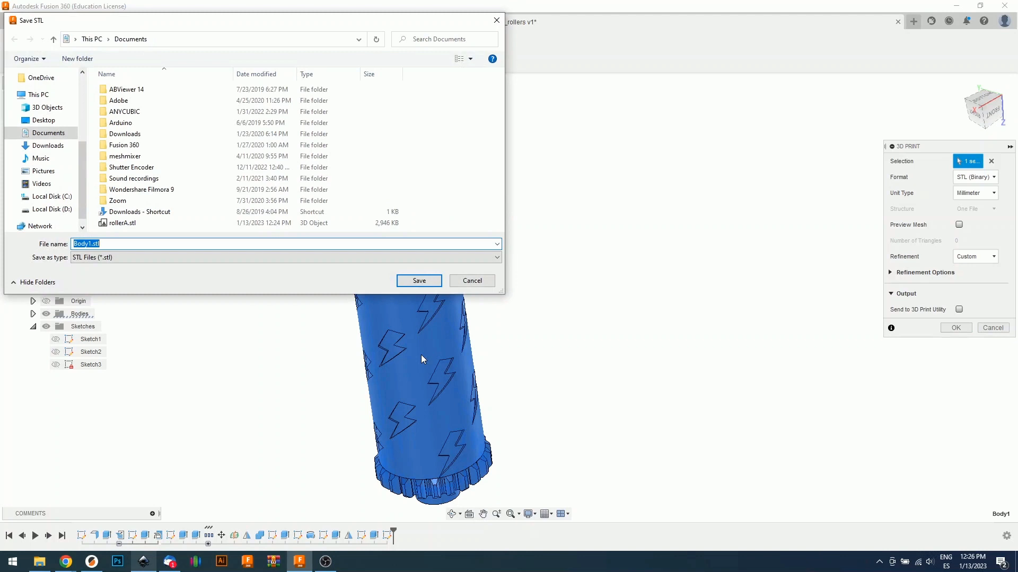
Save the recessed roller STL as 'ROLLER' in Documents
text(ROLLER)
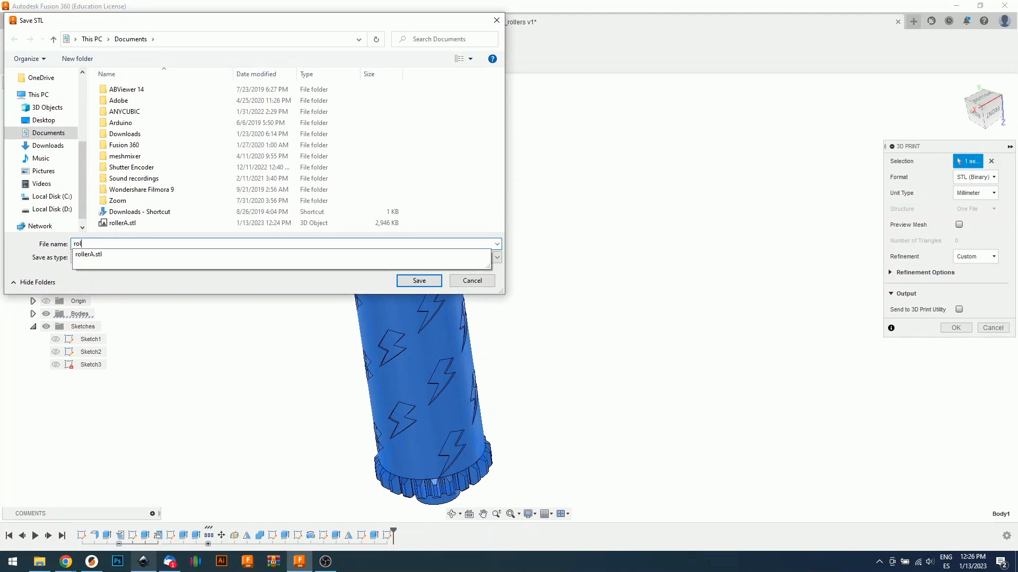
click(419, 280)
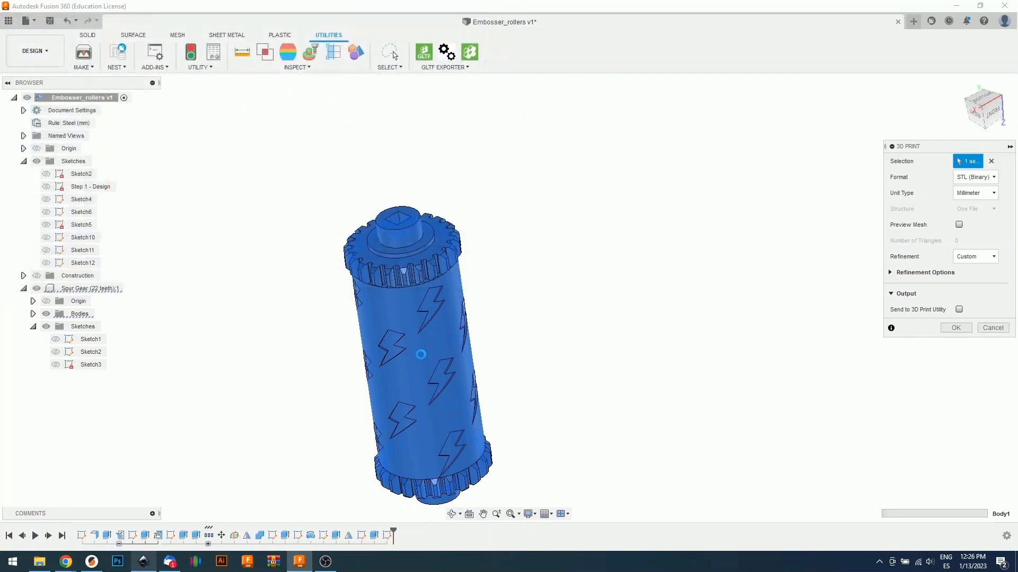
click(992, 327)
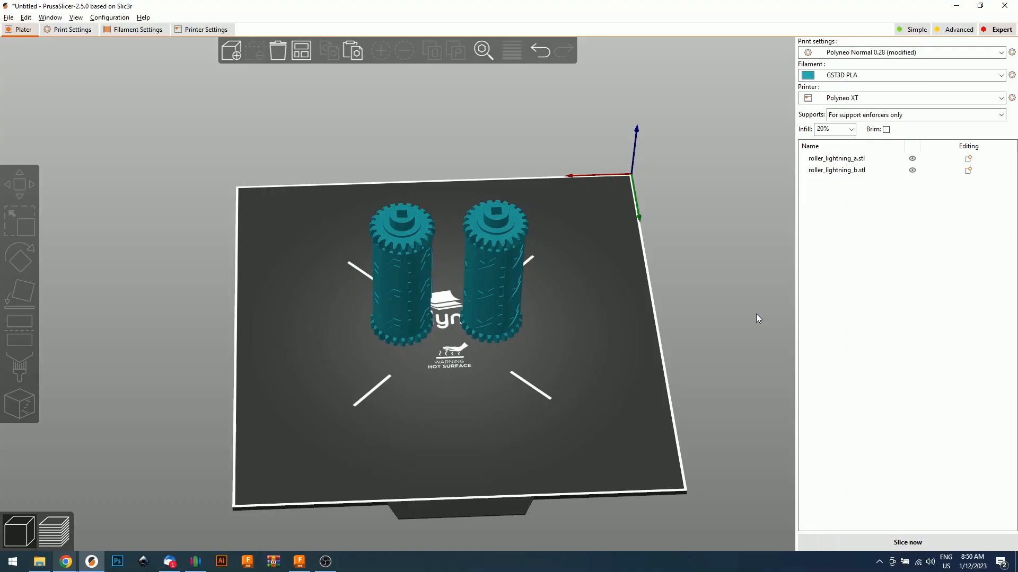
mouse_move(616, 379)
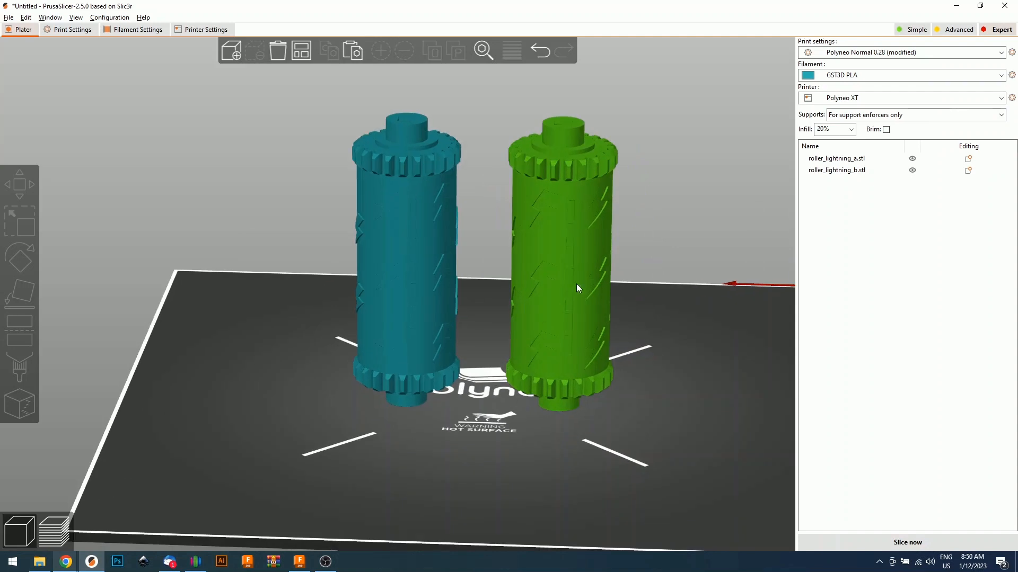
Slice both lightning rollers, estimating 42.08 g of filament and about 4h23m printing
click(560, 269)
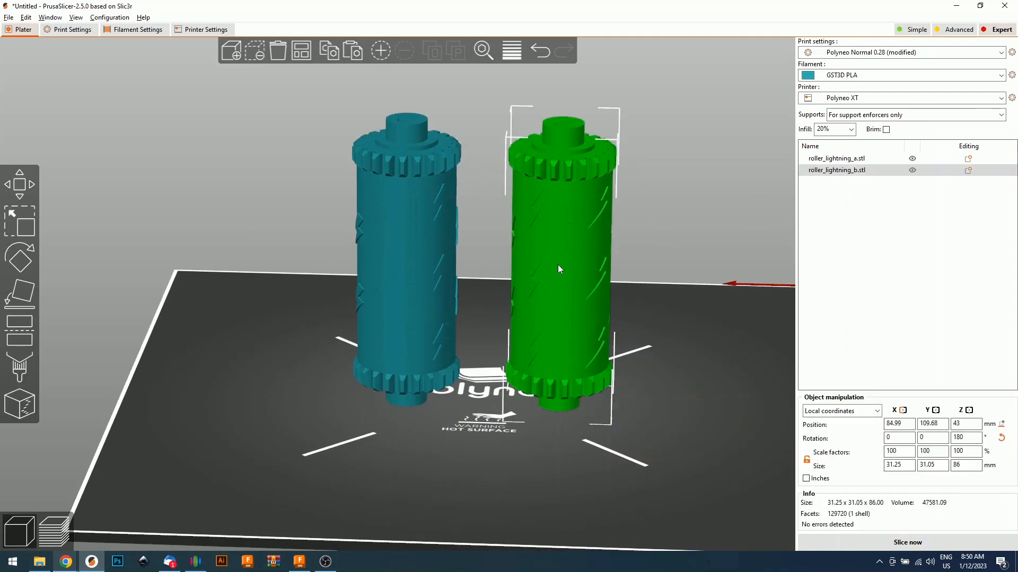
right_click(560, 269)
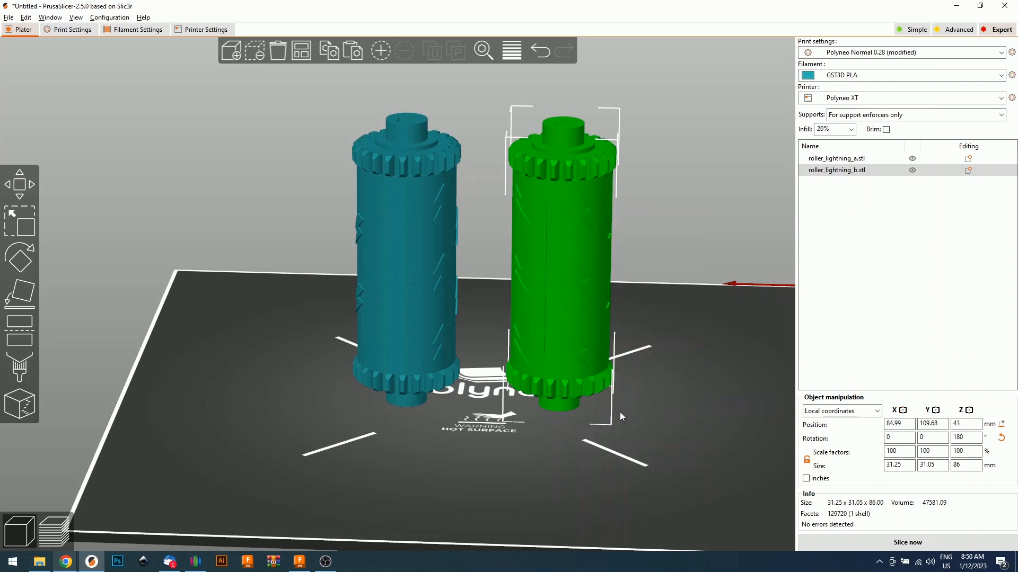
mouse_move(621, 413)
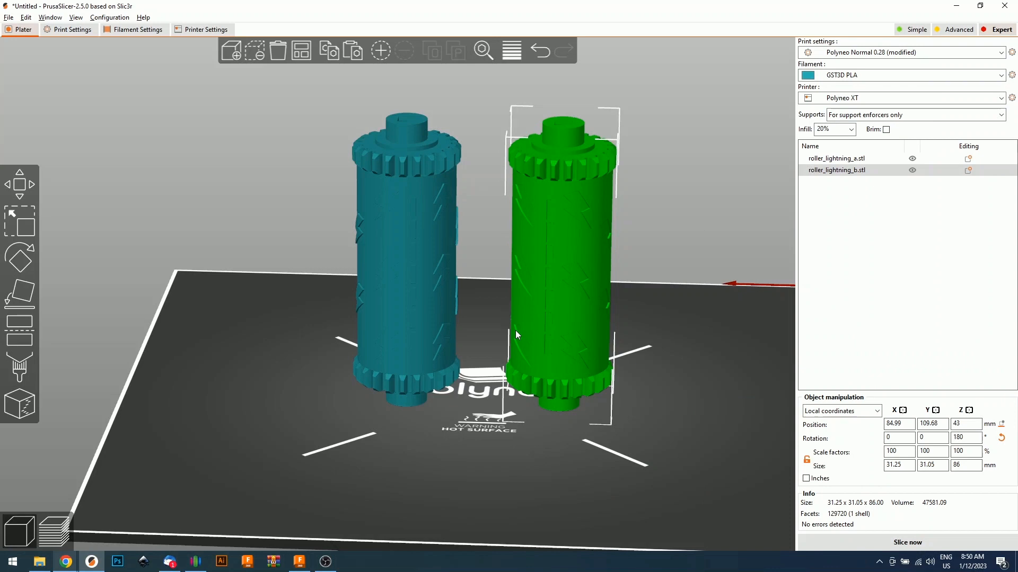
mouse_move(500, 418)
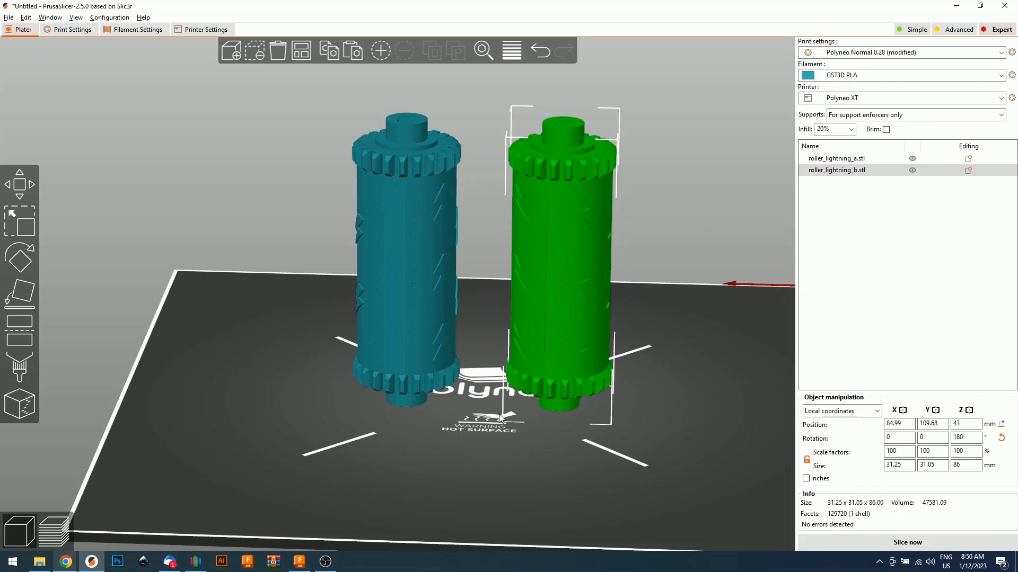
mouse_move(491, 439)
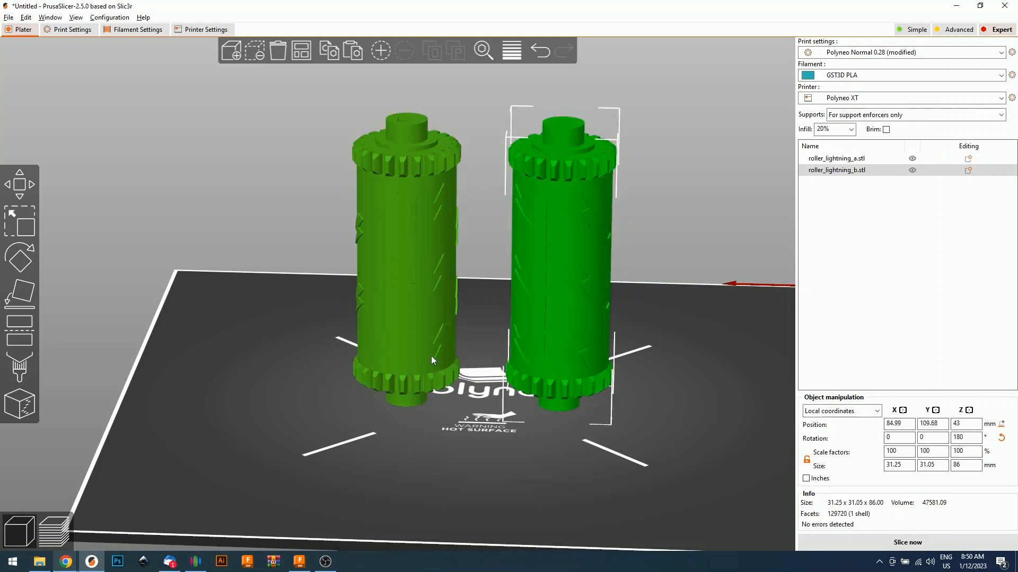
mouse_move(432, 357)
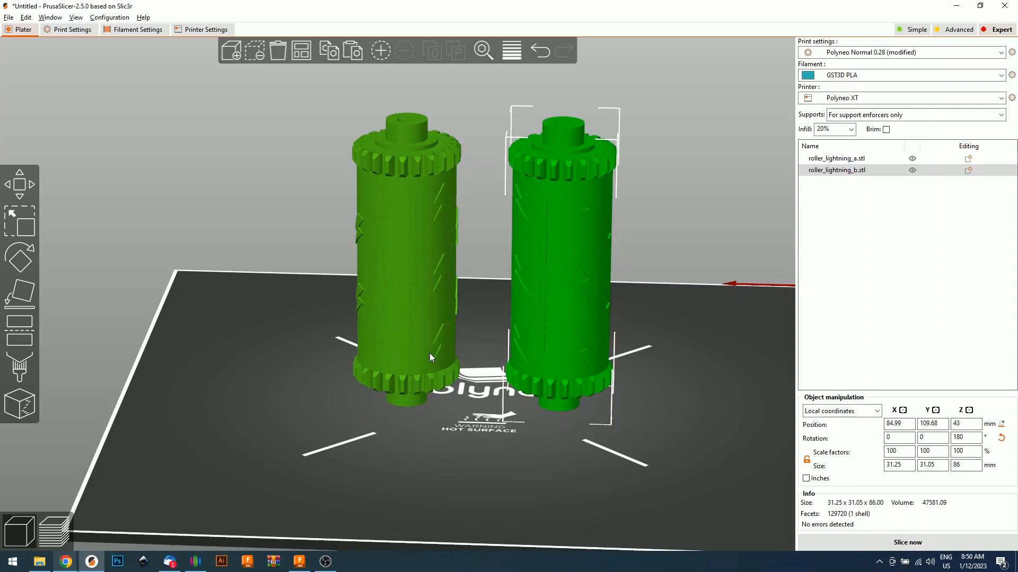
click(907, 541)
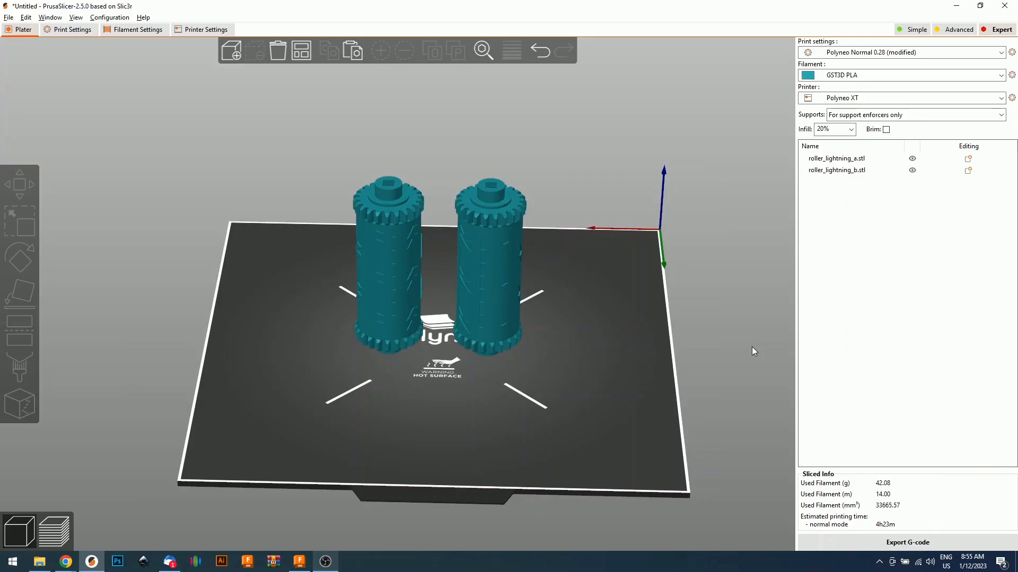
click(389, 267)
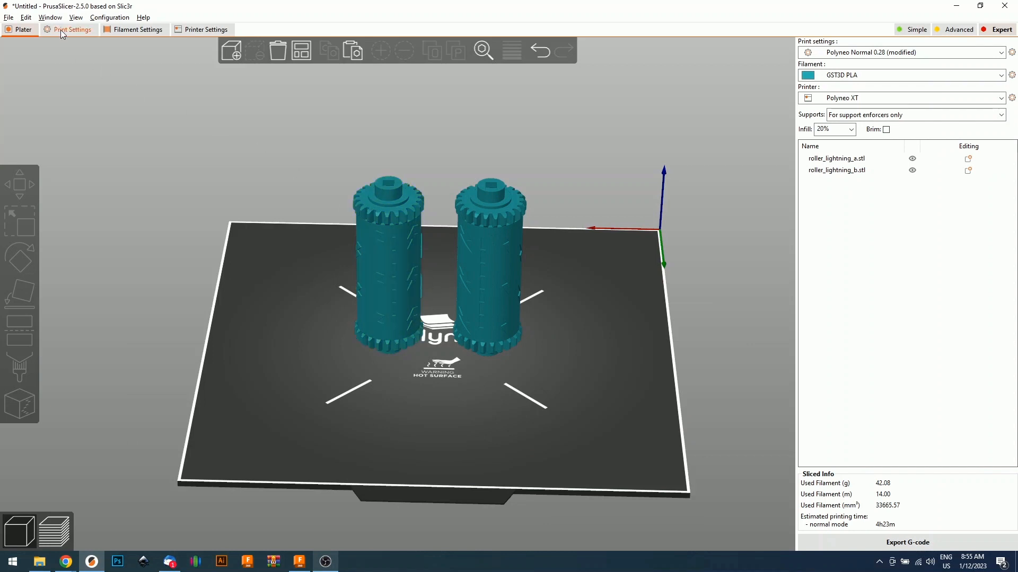
click(71, 29)
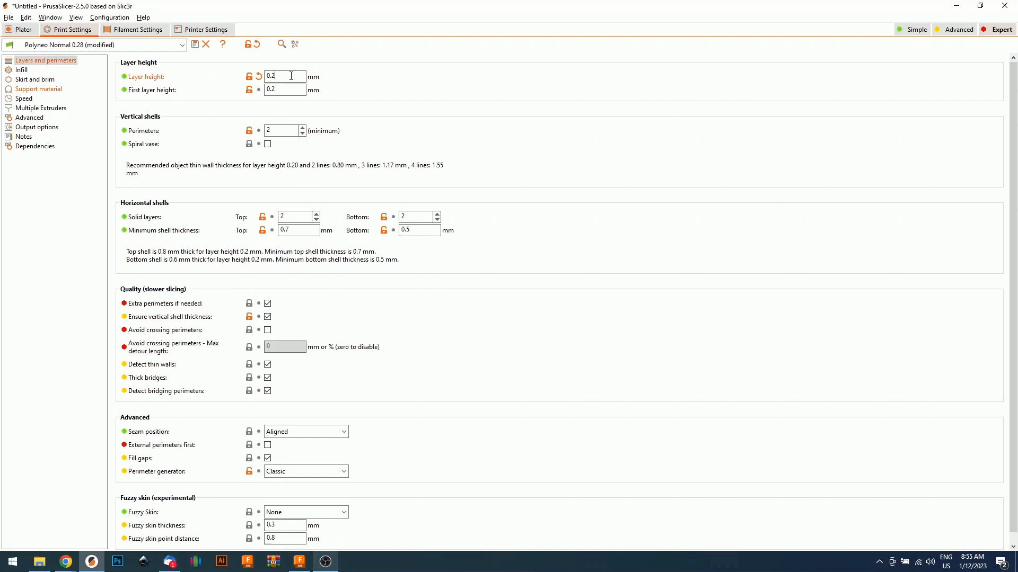
mouse_move(176, 441)
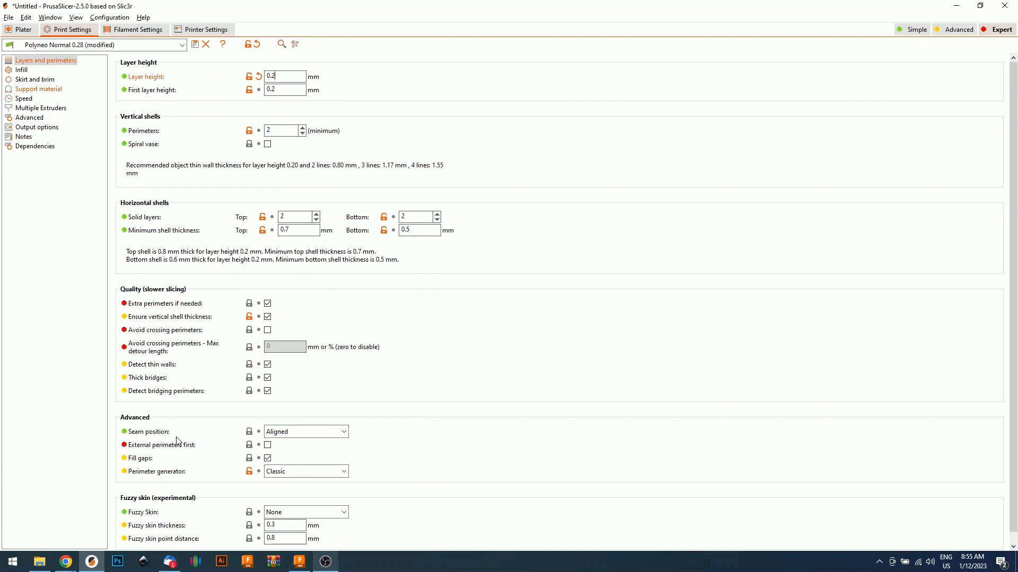
mouse_move(329, 431)
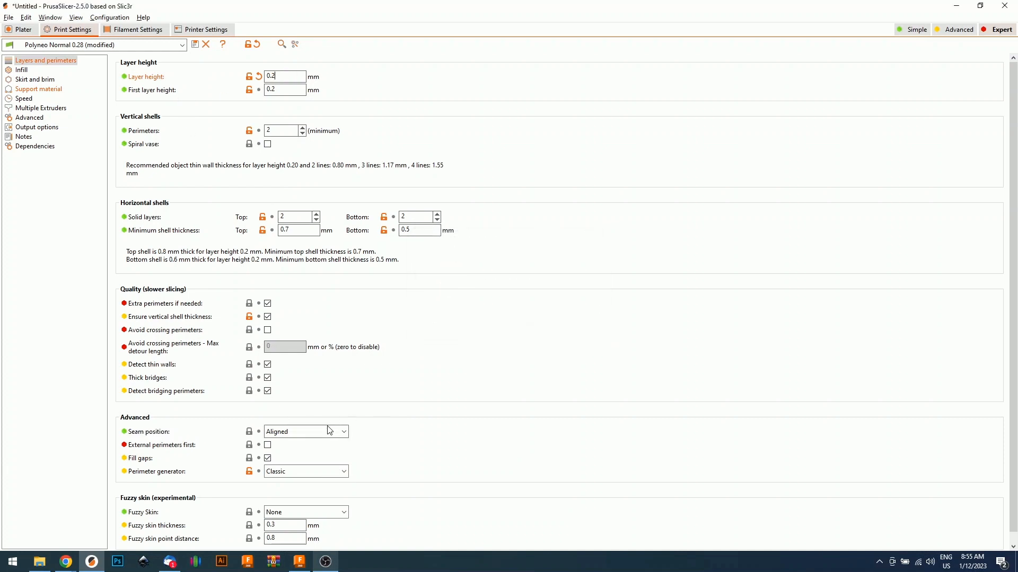
click(305, 431)
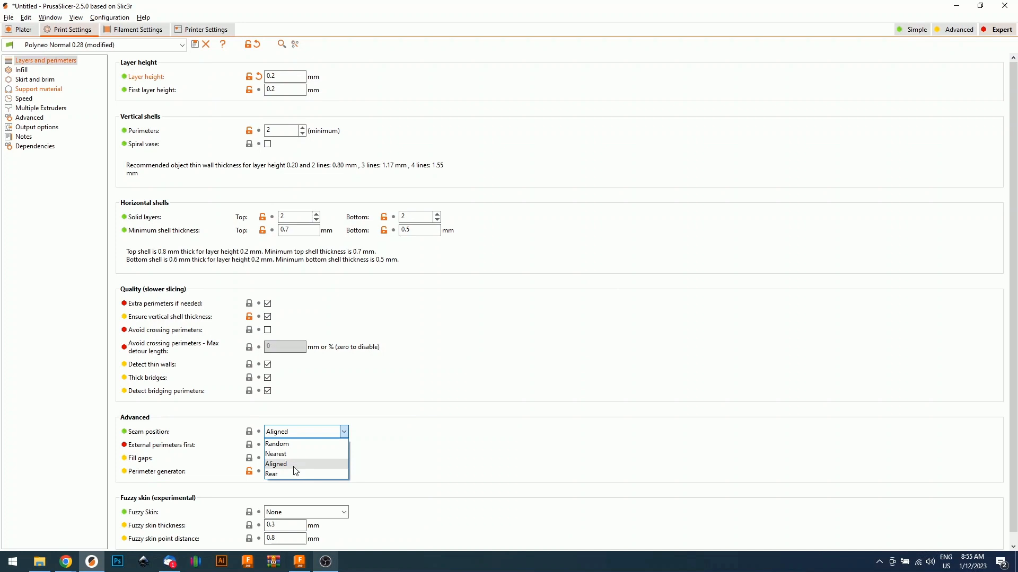
mouse_move(331, 453)
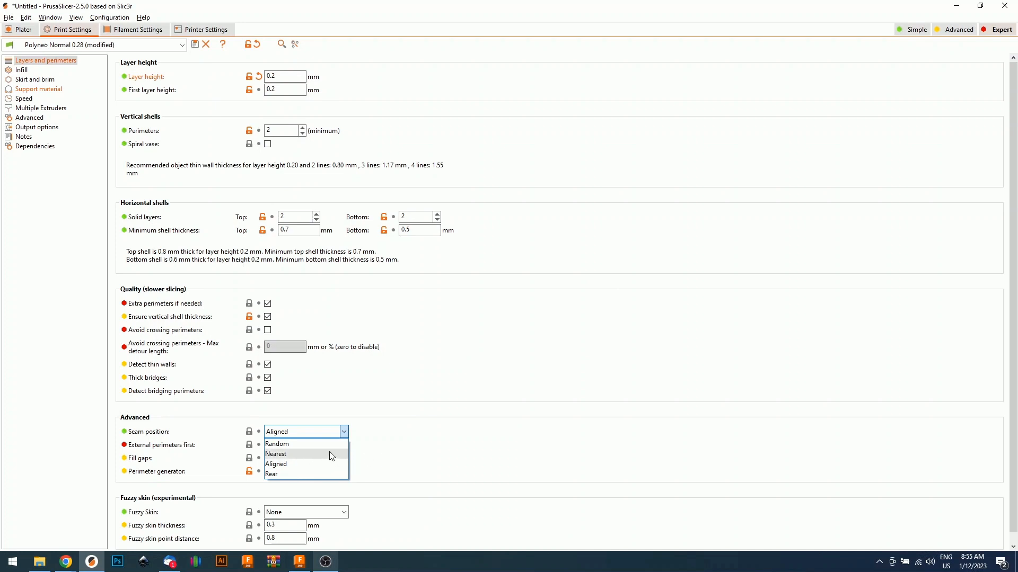
mouse_move(296, 474)
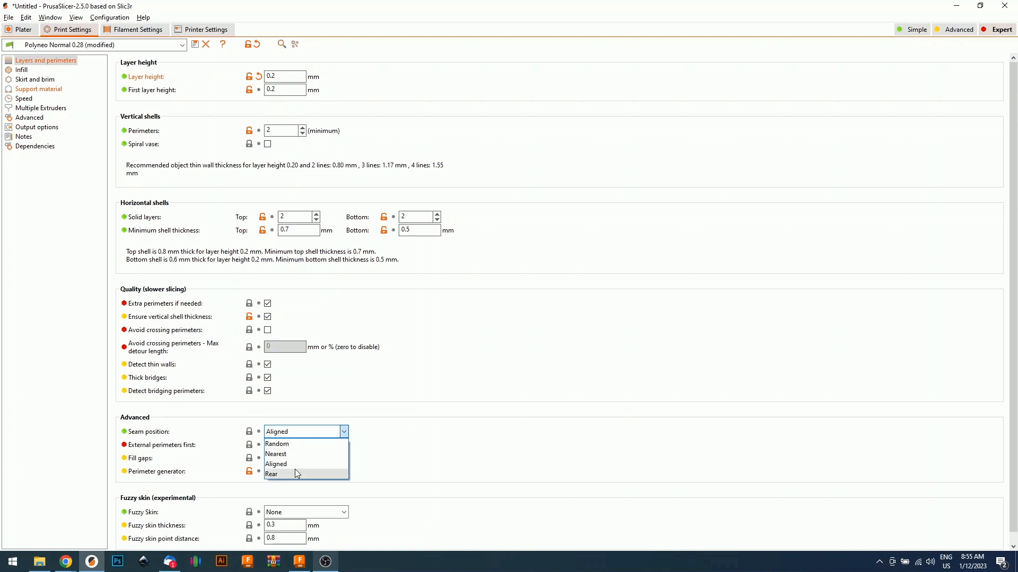
click(275, 464)
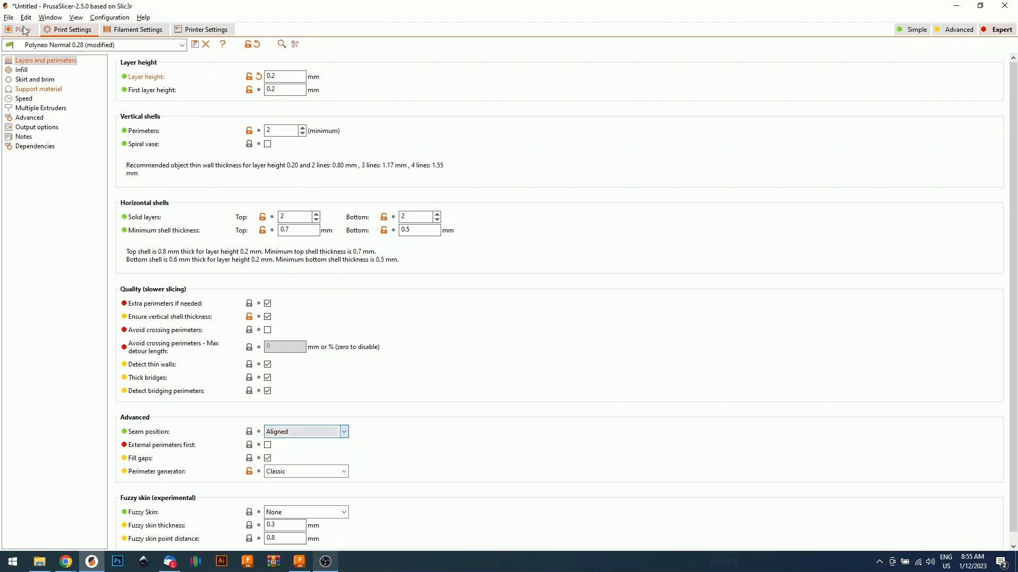
click(23, 30)
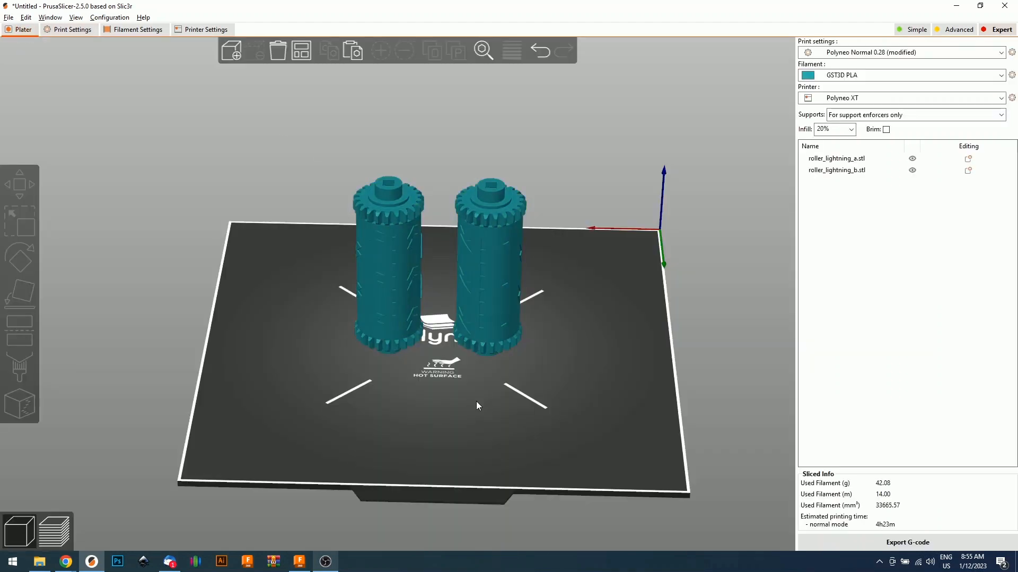
Paint support enforcers onto the first roller's bottom face
click(389, 266)
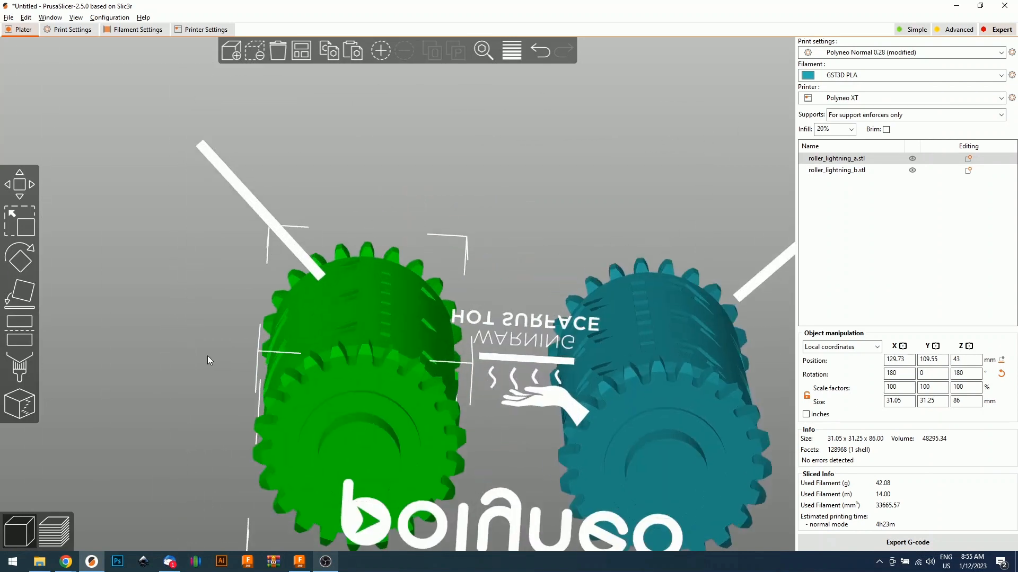
click(20, 368)
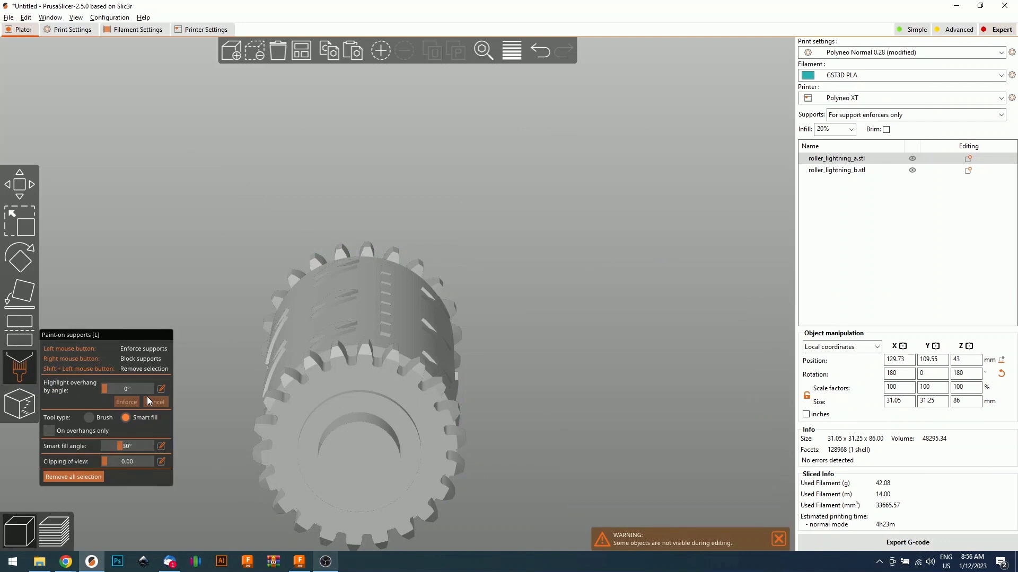
mouse_move(144, 417)
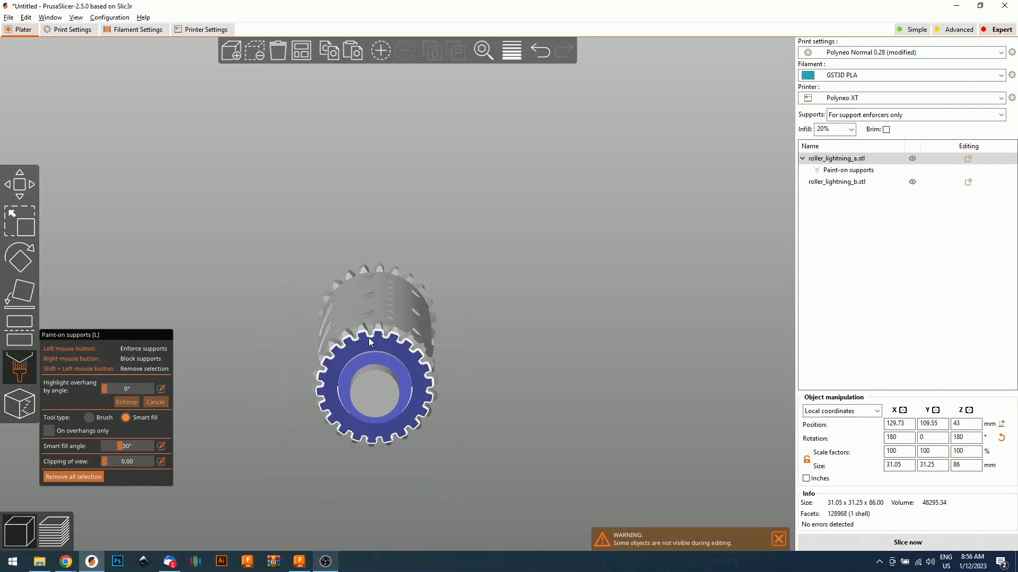
click(20, 185)
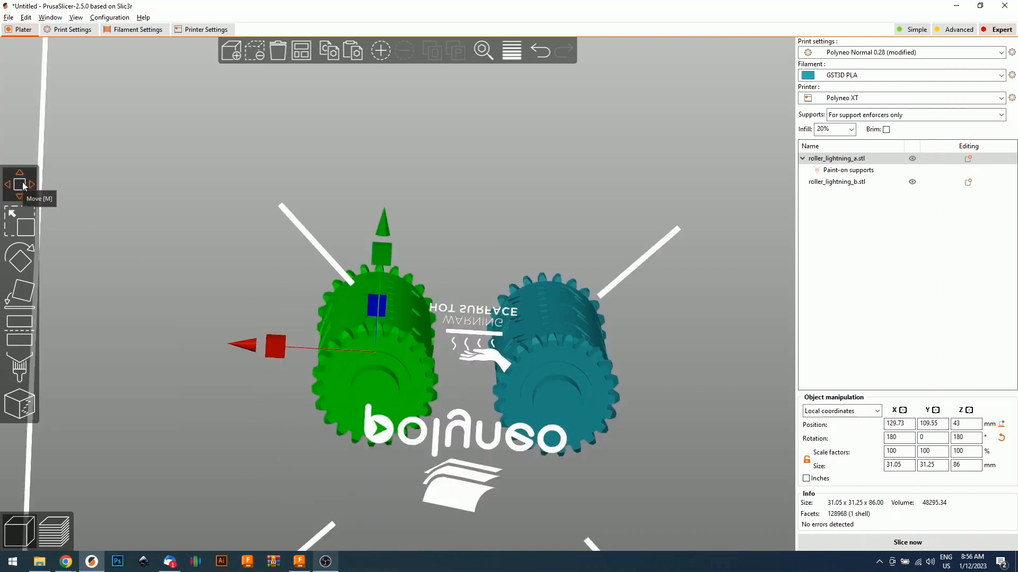
Enforce supports on the second roller's bottom face and re-slice both rollers
click(20, 367)
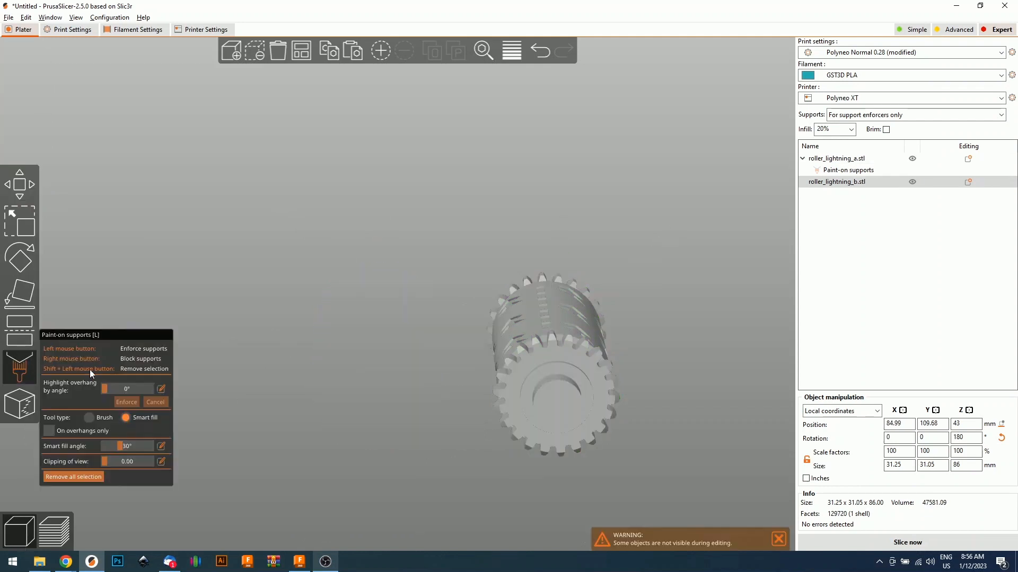
click(558, 396)
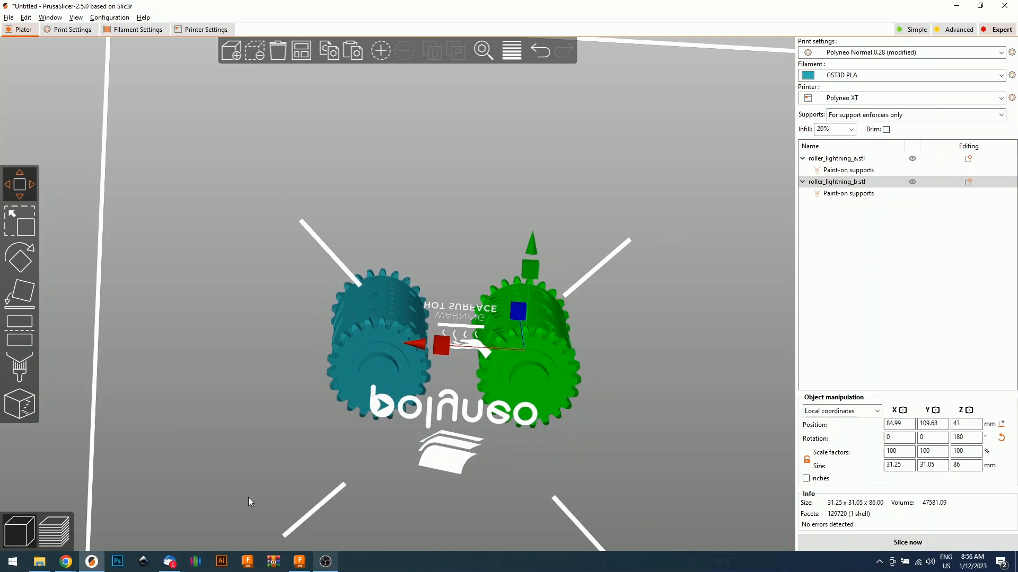
click(907, 541)
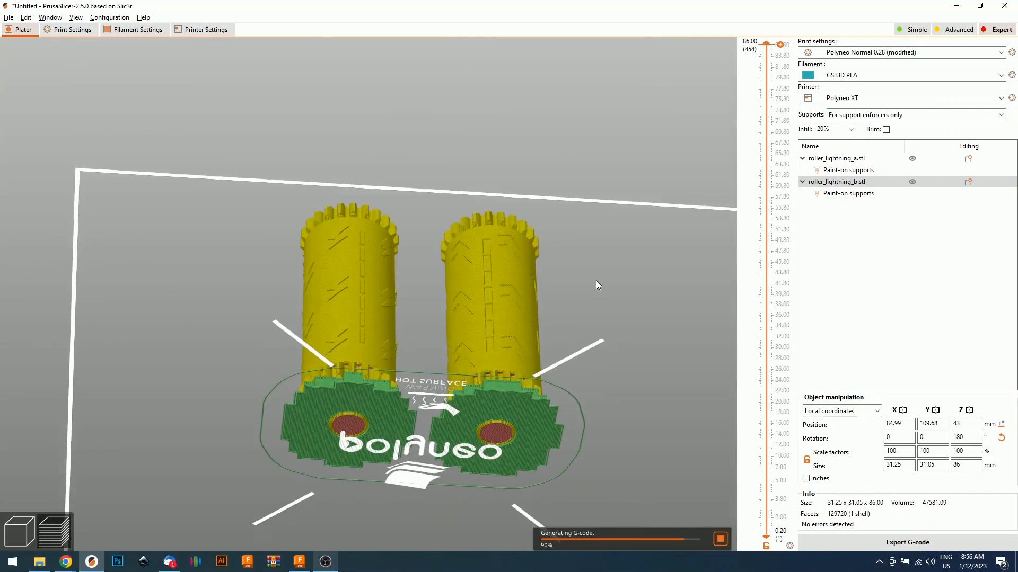